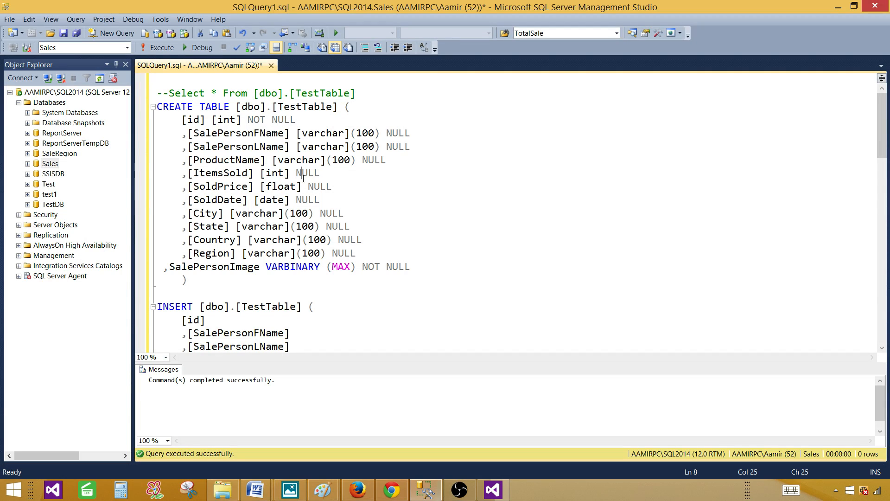
mouse_move(258, 165)
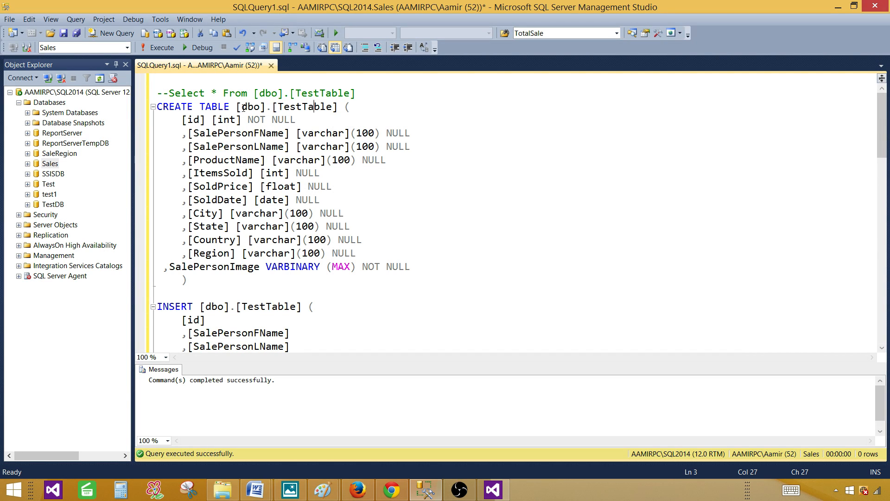
mouse_move(205, 213)
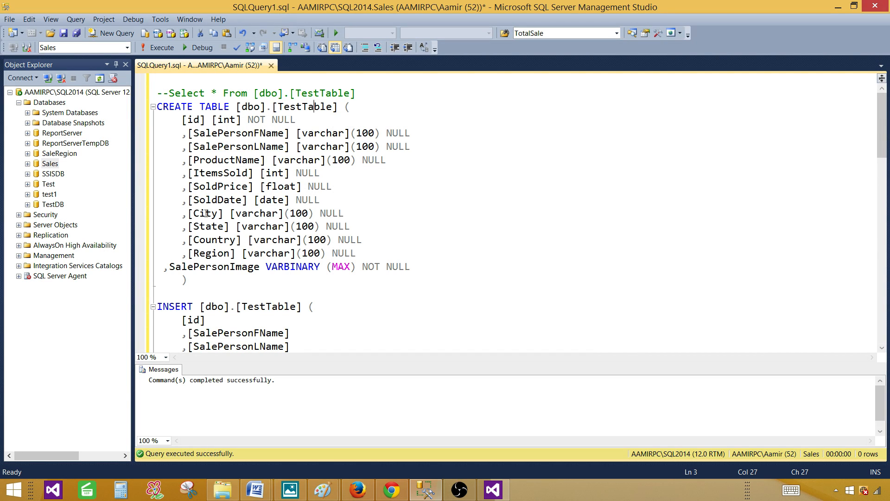
Step: Walk through the BULK insert script that loads the salesperson rows and pictures into TestTable
click(199, 134)
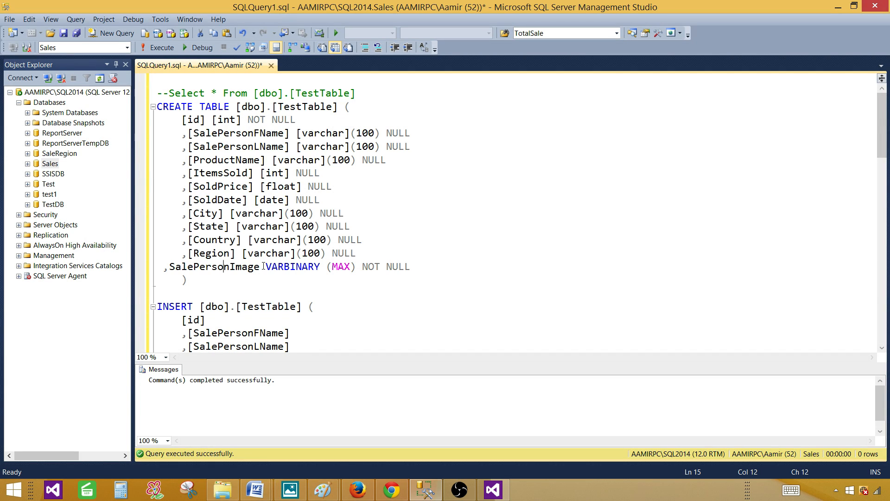
drag(262, 266, 351, 266)
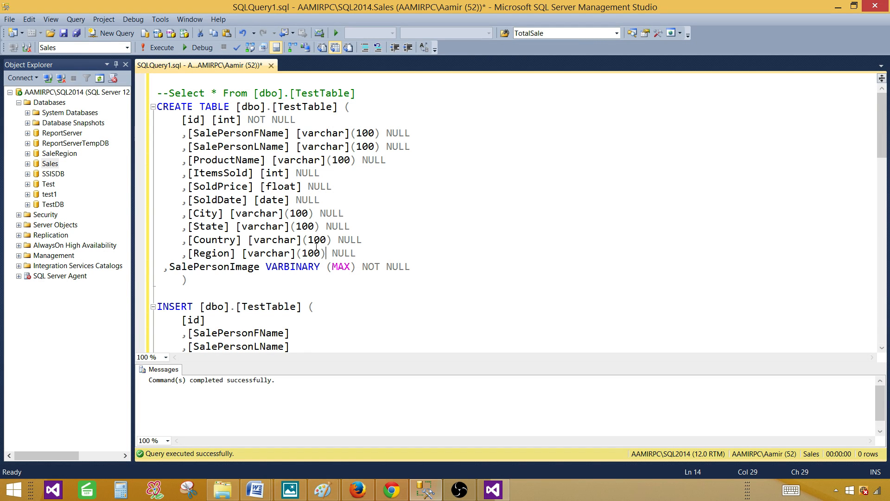
scroll(down, 3)
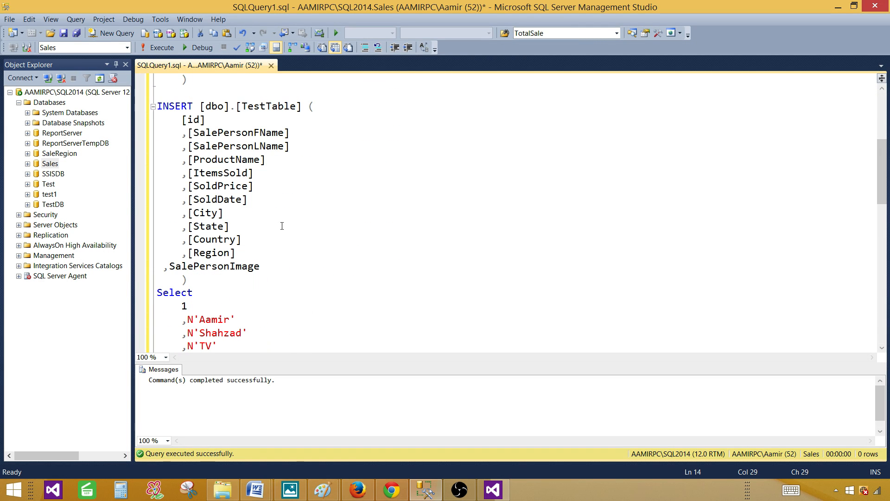
scroll(down, 3)
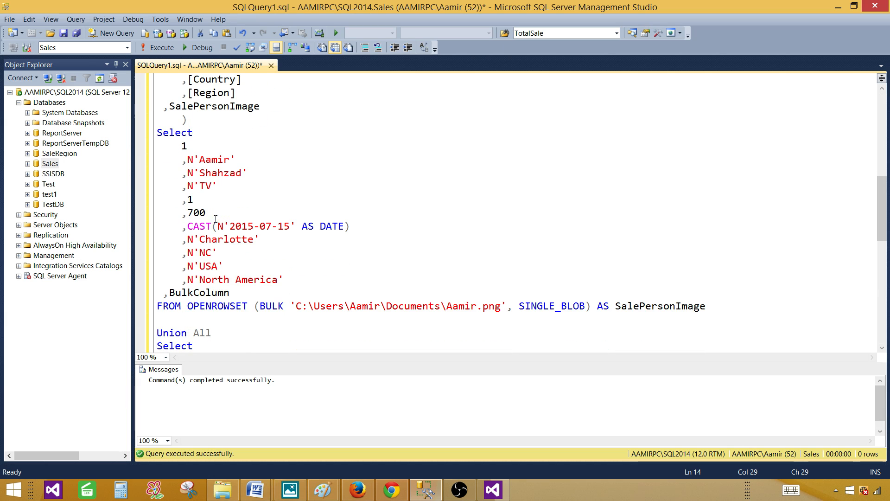
click(211, 306)
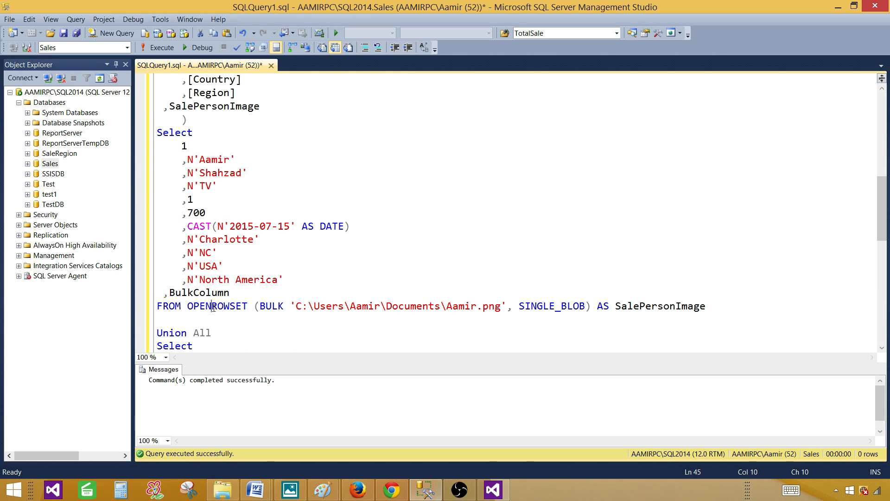
double_click(271, 306)
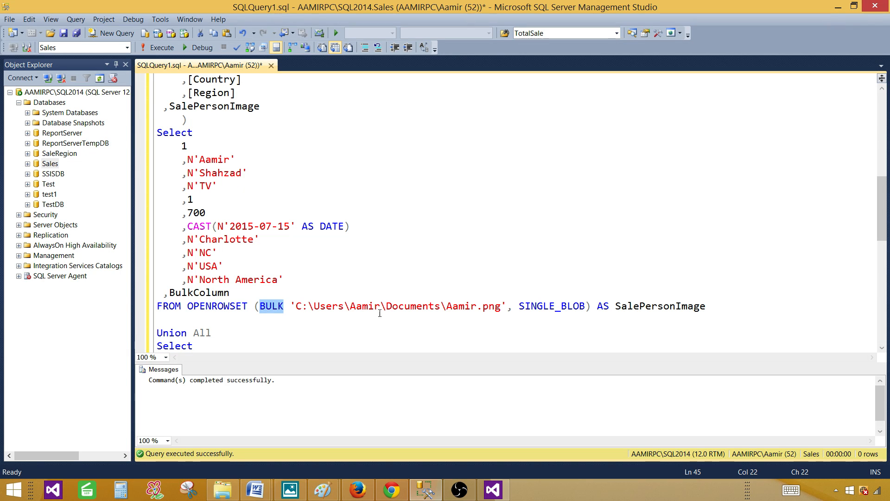
double_click(551, 306)
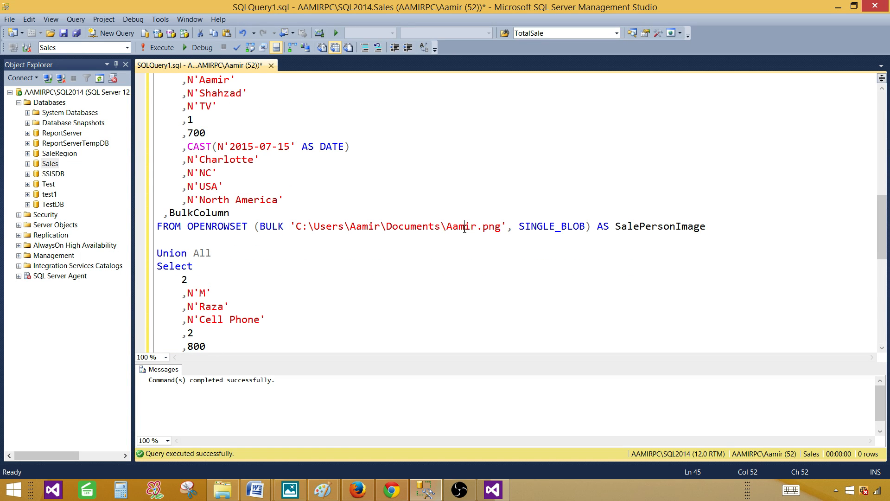
scroll(down, 3)
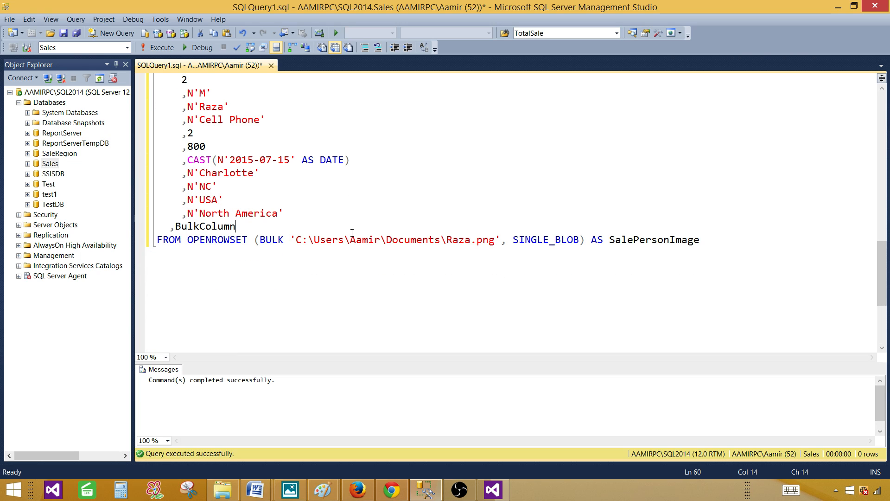
Step: Run only the SELECT * FROM TestTable line to list both rows
click(295, 239)
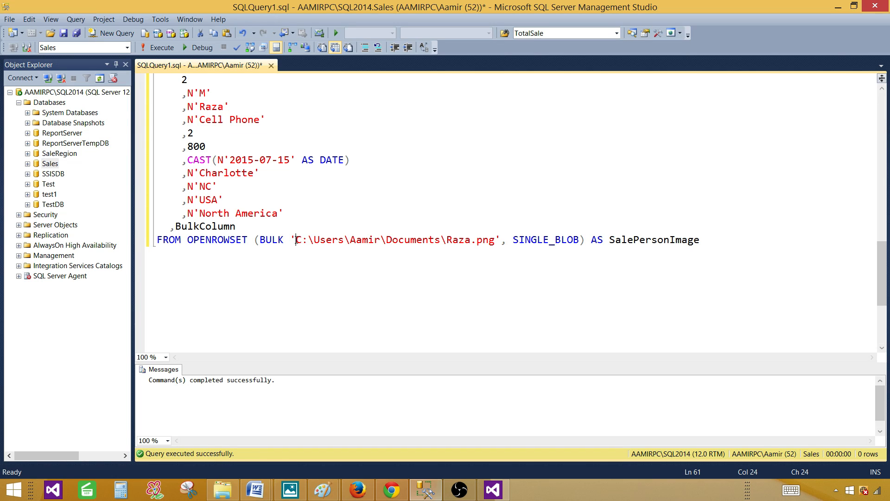
drag(294, 239, 440, 239)
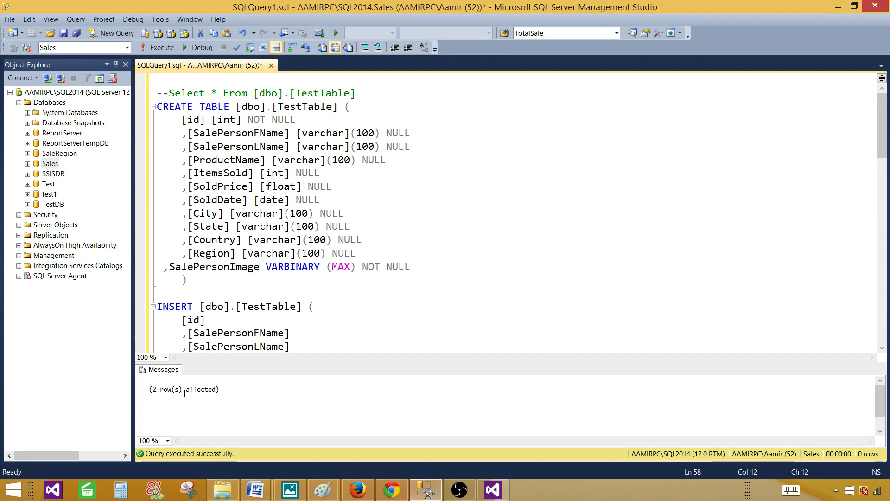
click(360, 93)
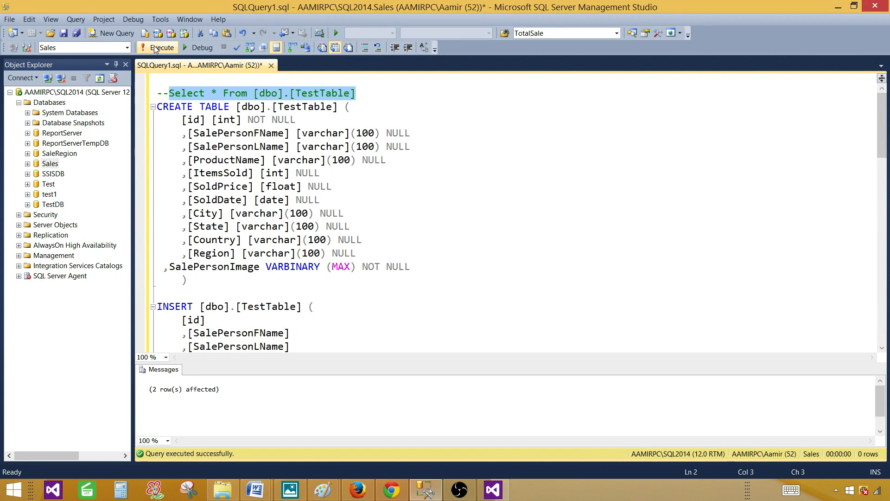
click(161, 47)
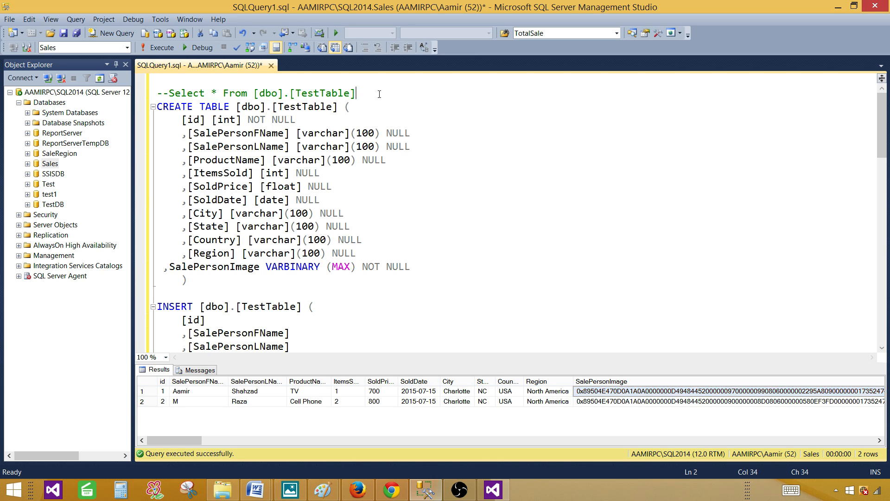
right_click(181, 107)
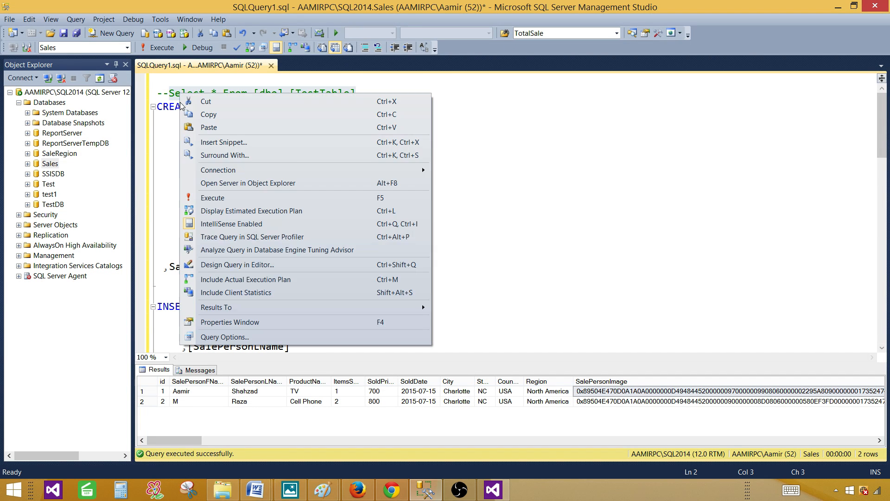
click(492, 489)
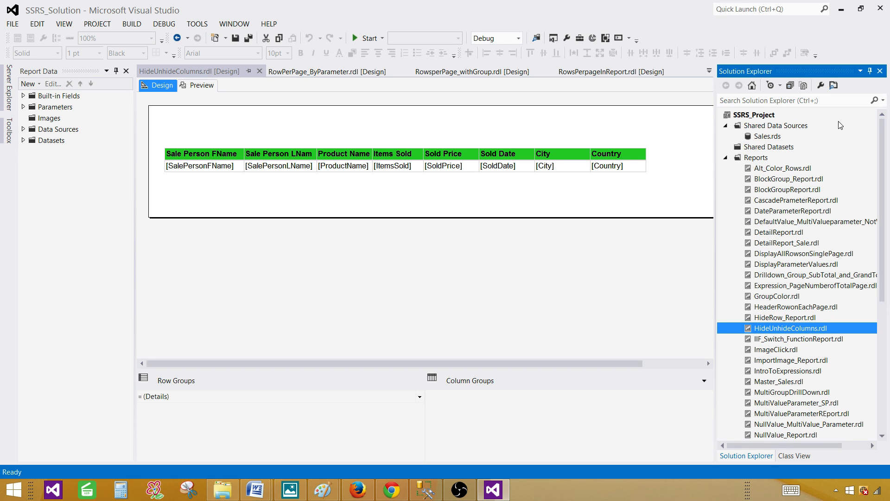
click(756, 114)
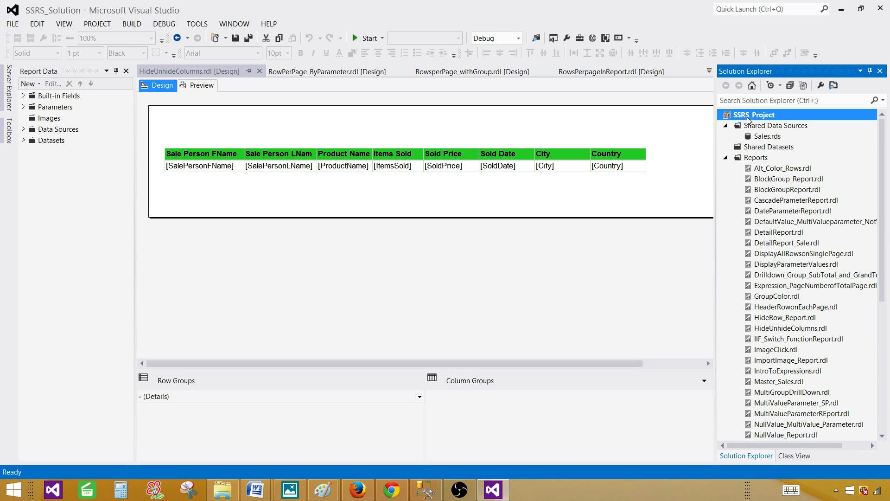
click(768, 136)
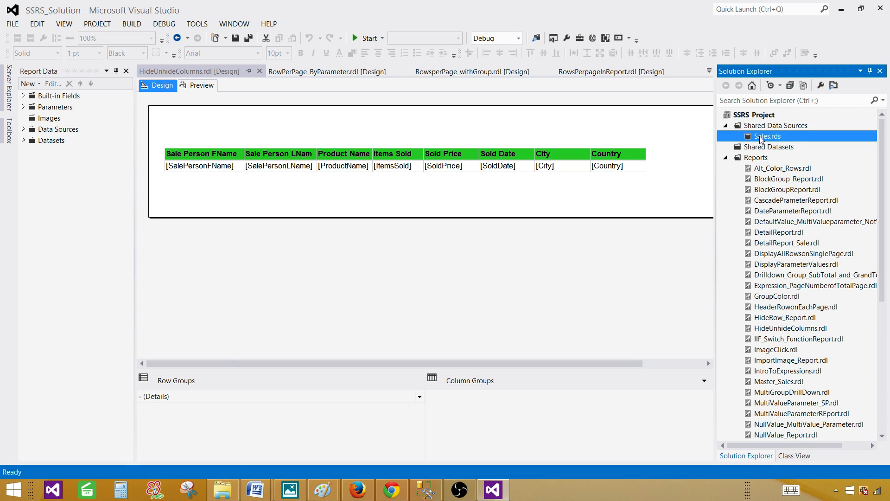
double_click(768, 136)
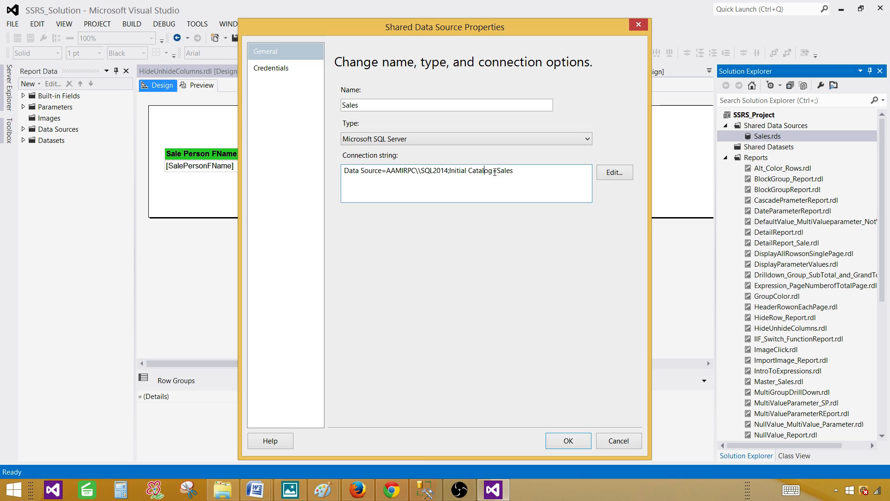
double_click(504, 171)
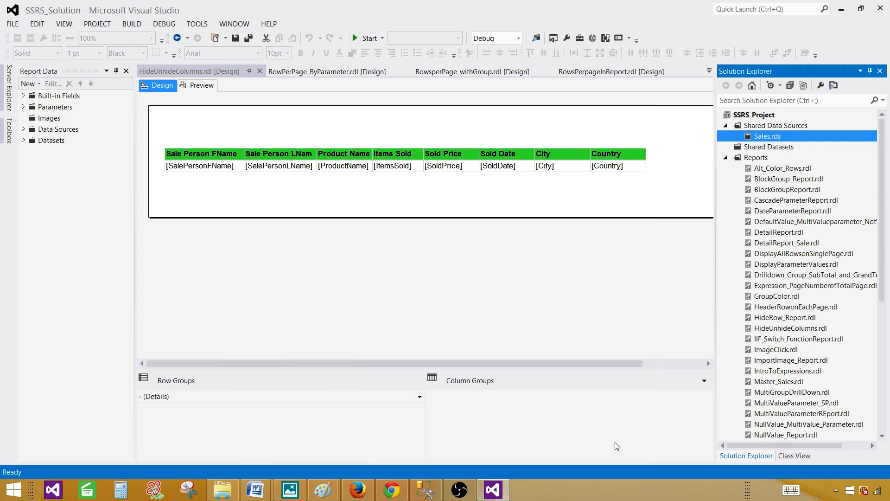
click(757, 157)
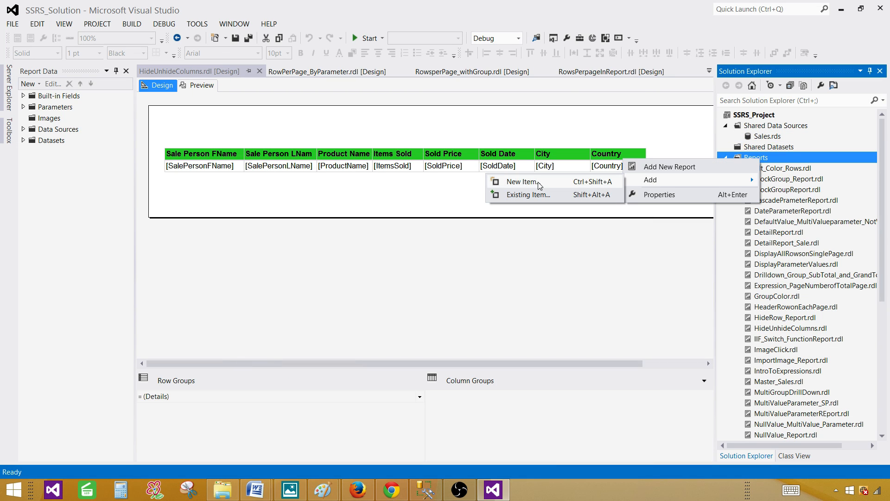
Step: Add report ImageFromTable.rdl with data source DS_Sales referencing the shared Sales source
click(521, 181)
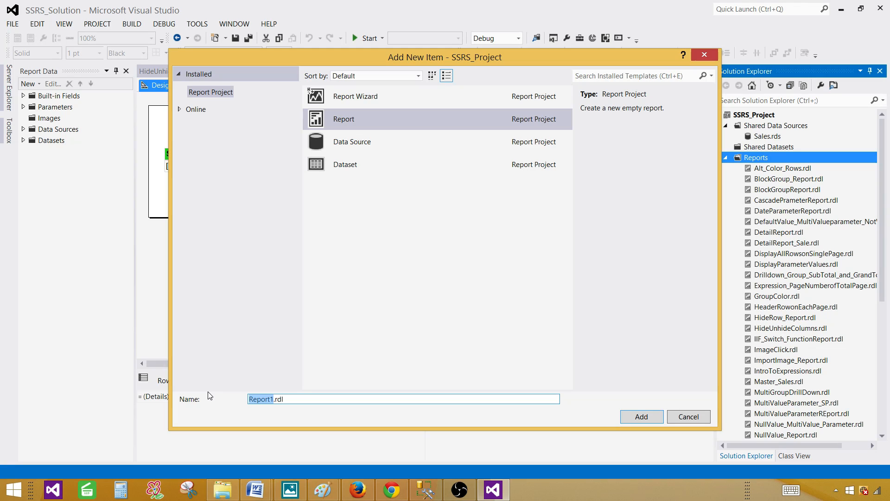
text(Image)
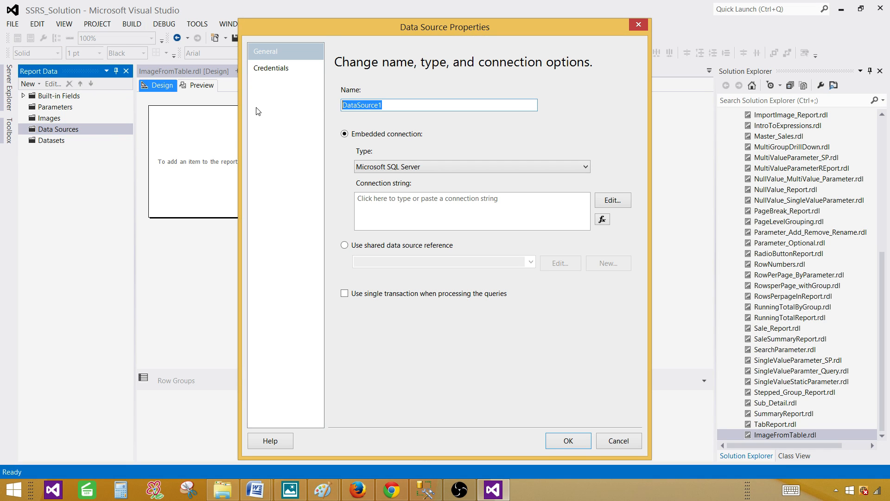
text(DS_Sales)
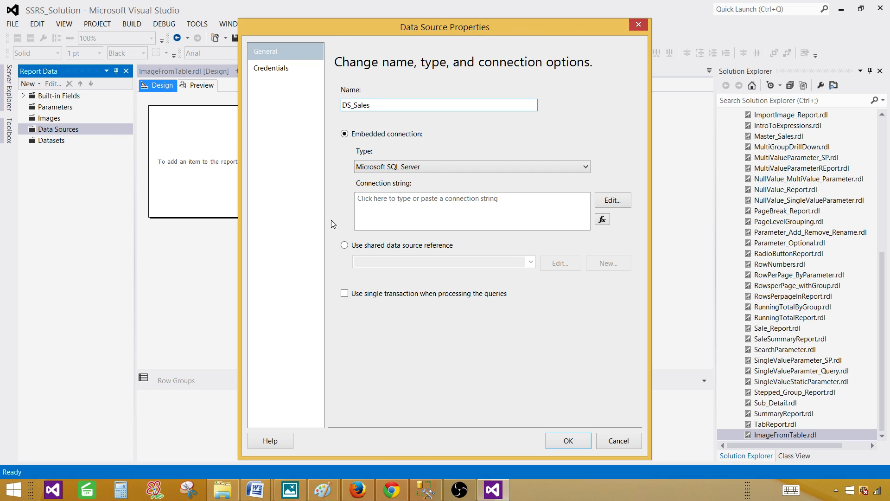
click(344, 245)
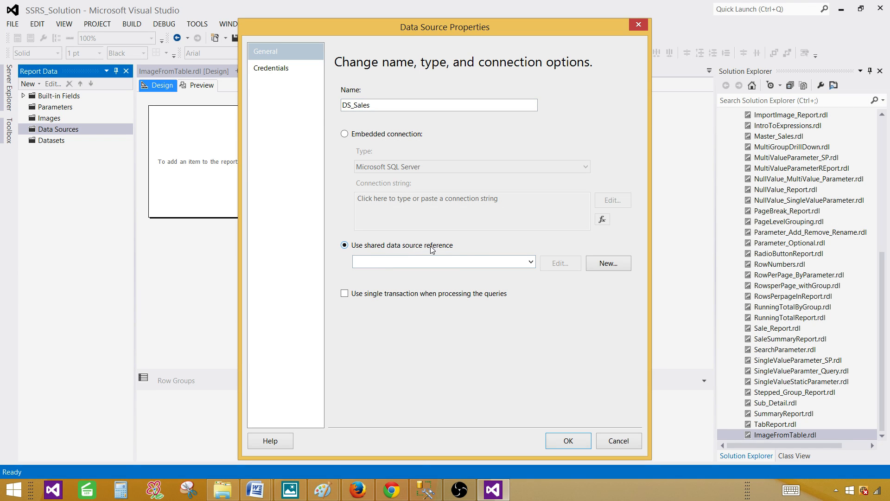
click(529, 261)
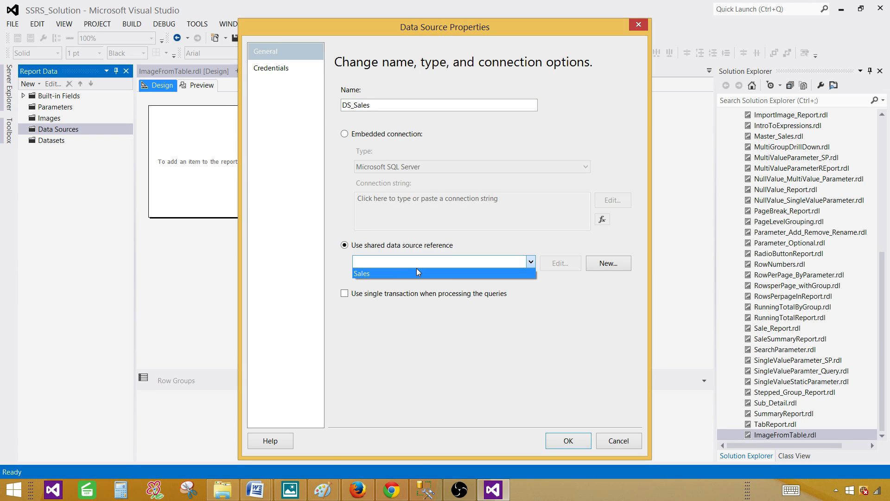
click(361, 273)
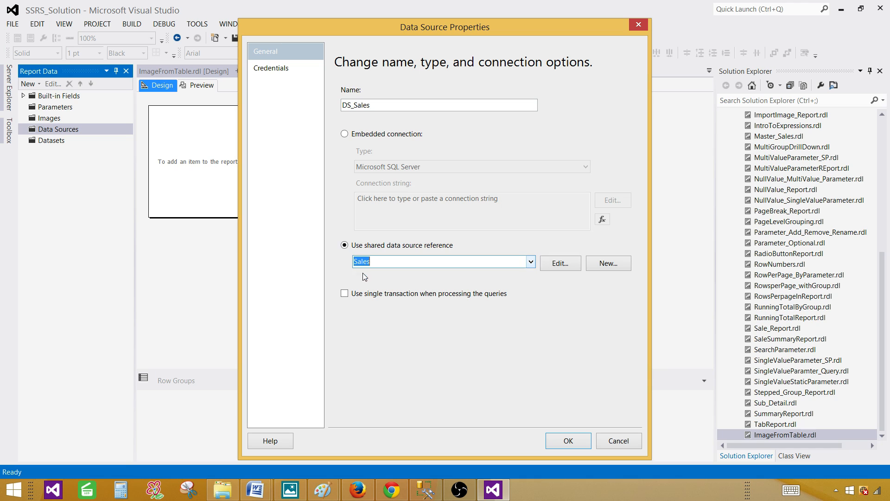
click(567, 441)
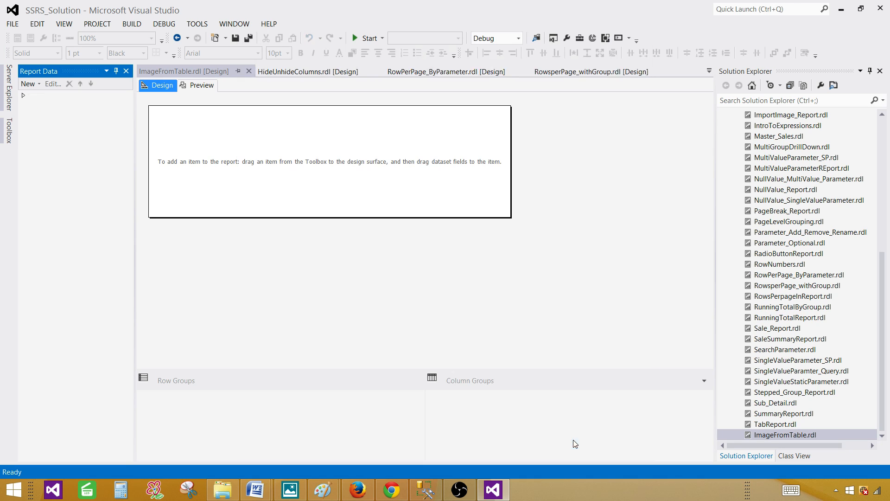
Step: Create embedded dataset DSET_Sales on DS_Sales with 'Select * From [dbo].[TestTable]', then insert a table
right_click(48, 151)
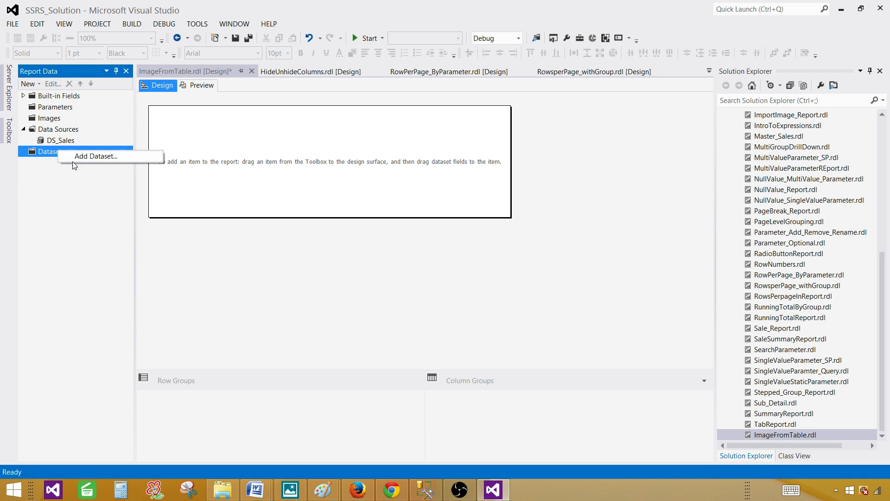
click(96, 156)
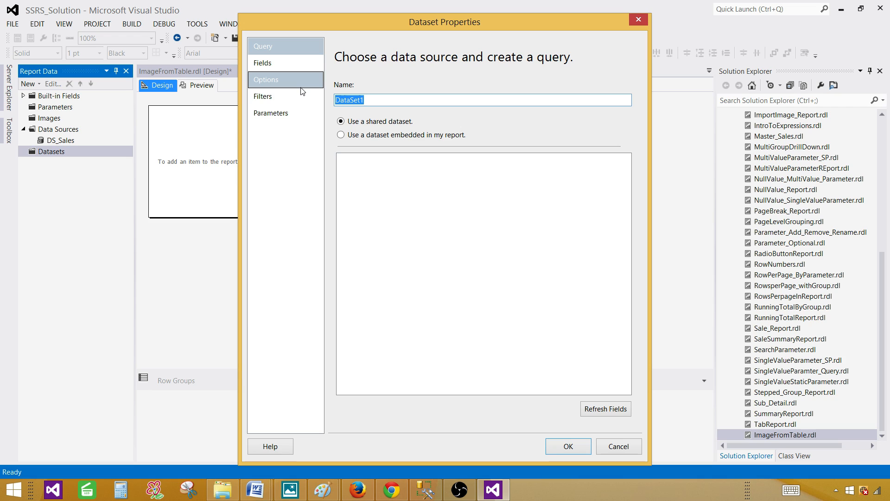
text(DST)
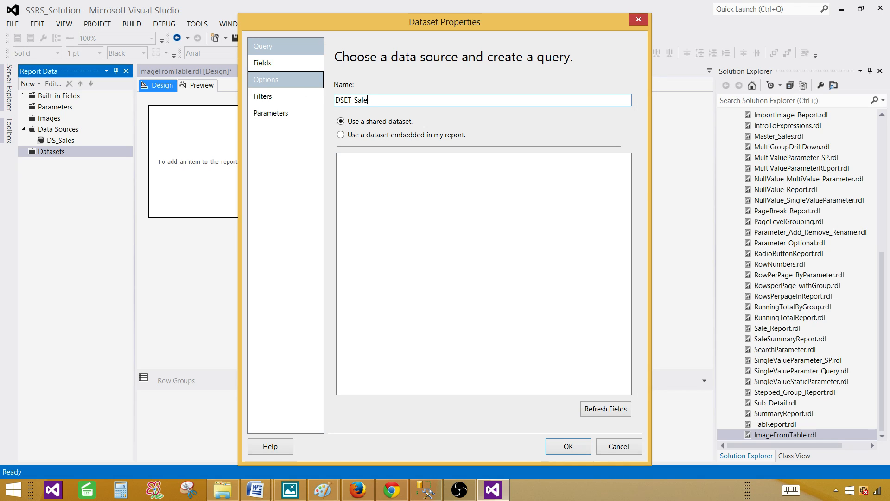
click(340, 135)
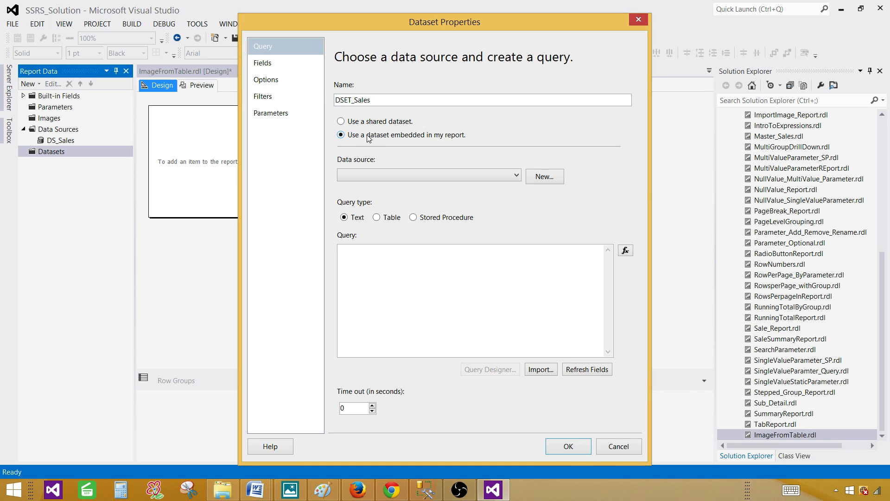
click(427, 175)
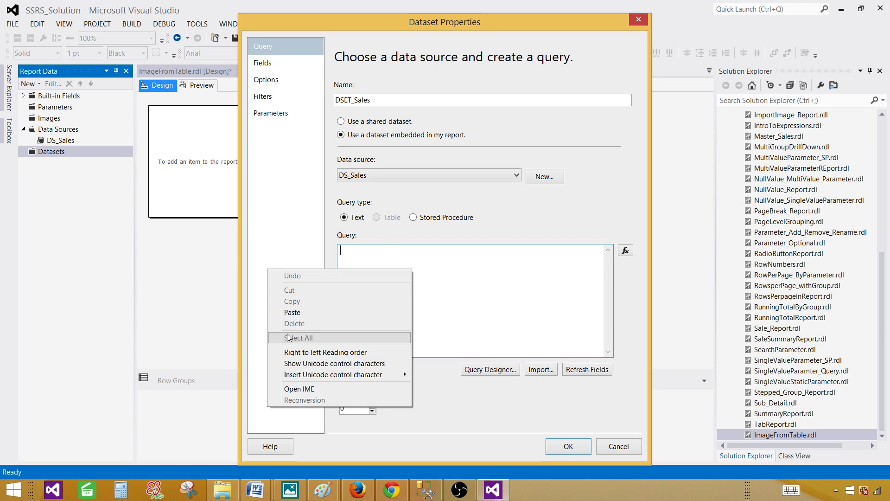
text(Select * From [dbo].[TestTable])
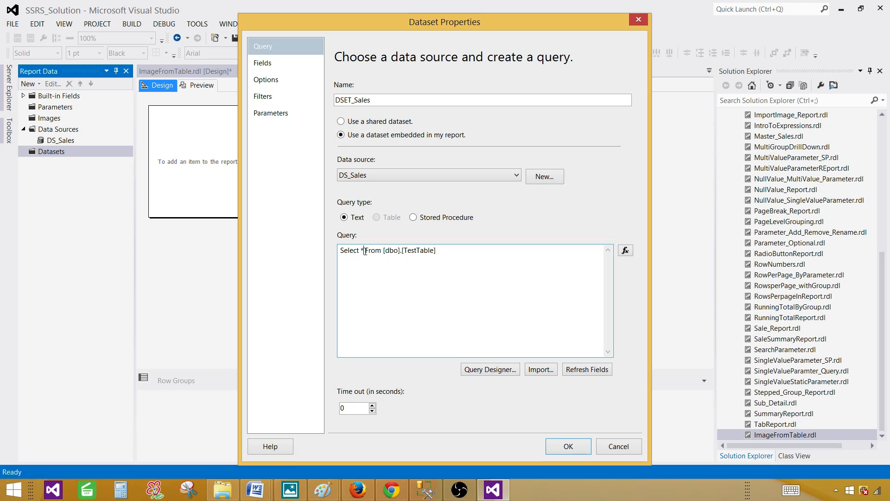
mouse_move(418, 261)
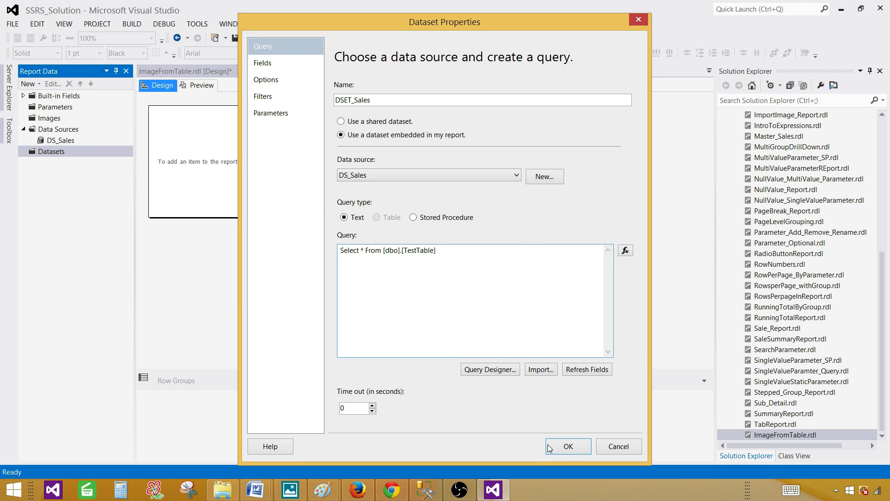
click(568, 446)
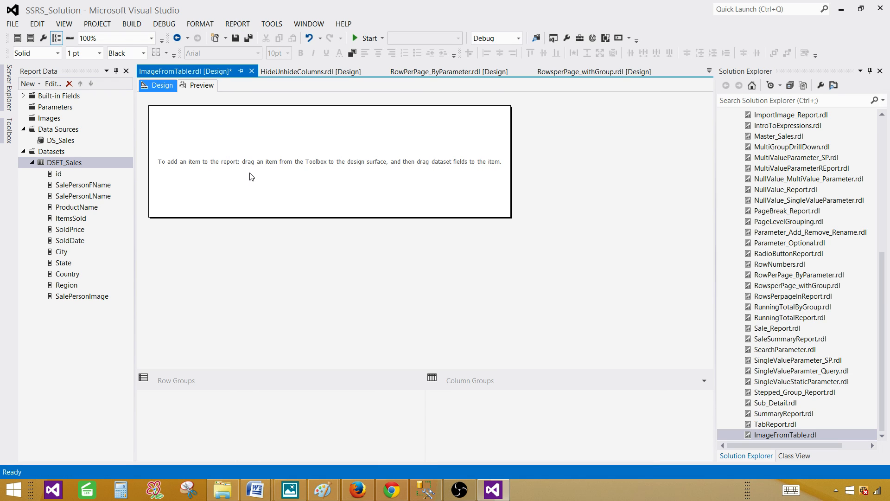
right_click(251, 177)
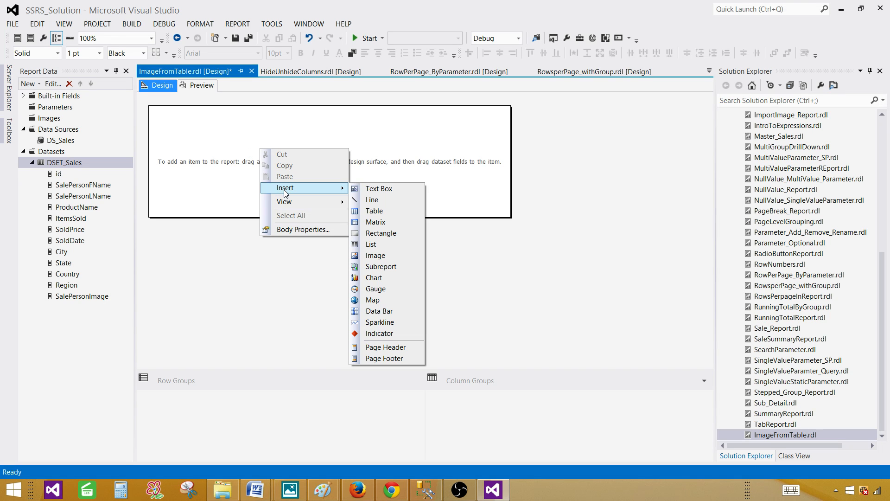
click(375, 210)
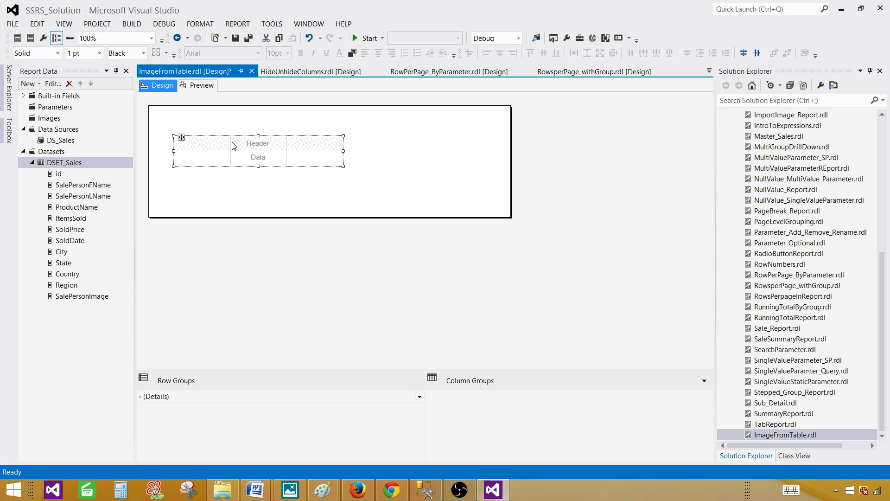
Step: Place the SalePersonFName and SalePersonLName fields into the table's first columns
click(83, 185)
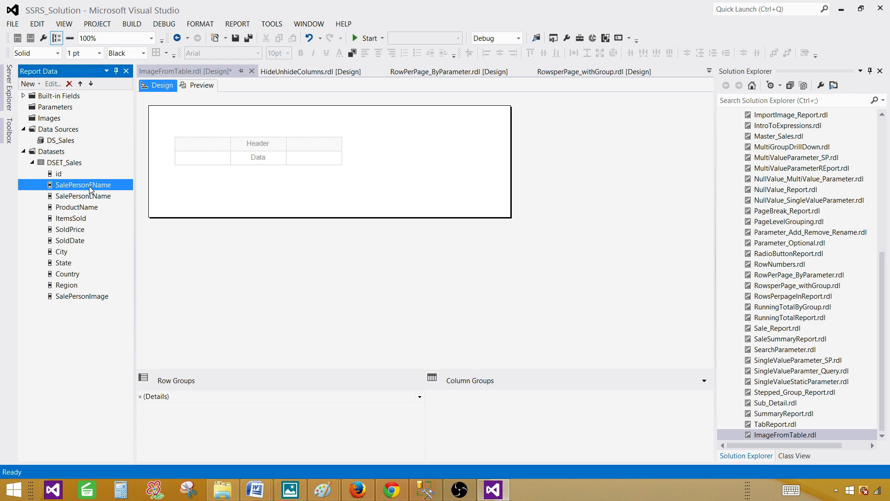
drag(83, 185, 200, 158)
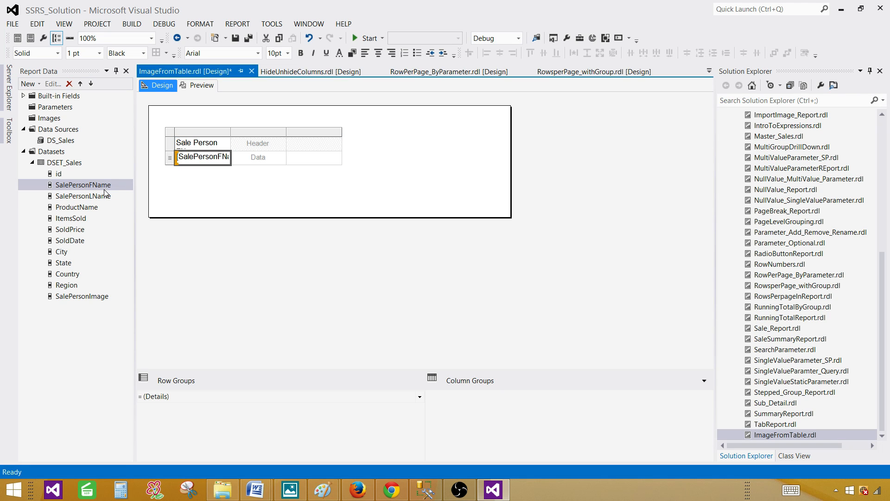
drag(83, 196, 259, 157)
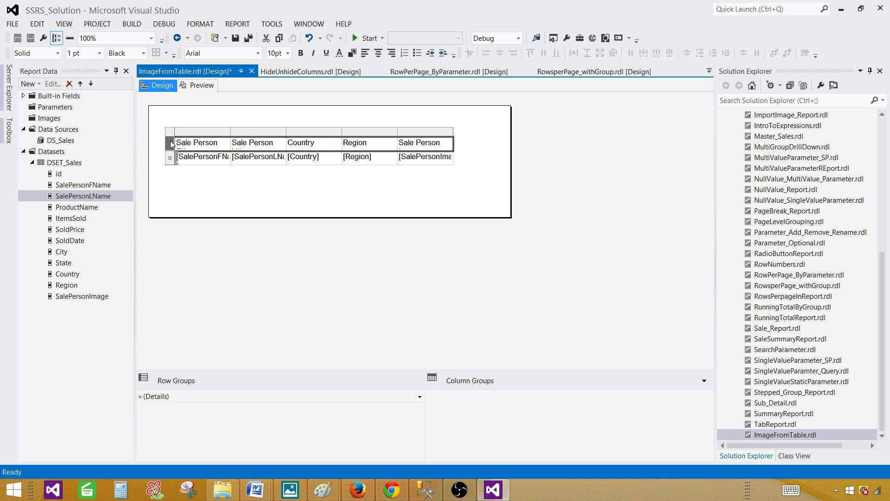
Step: Make the table header row bold with a green background
click(301, 53)
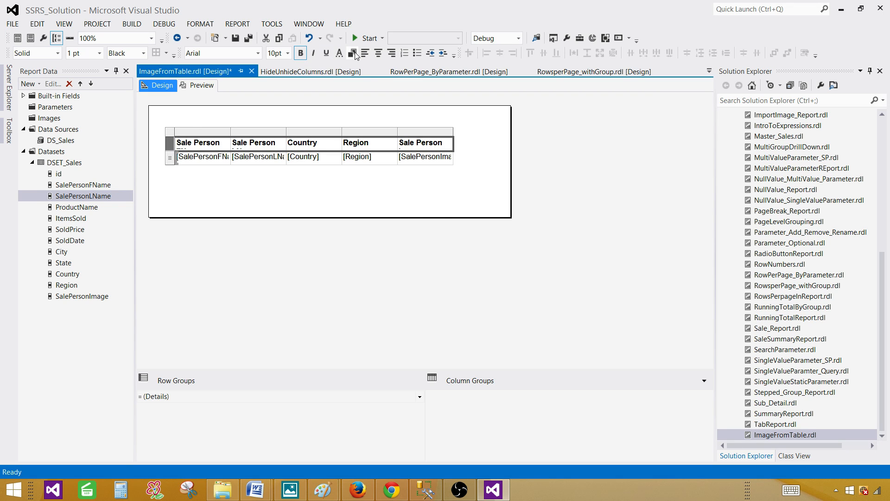
click(354, 53)
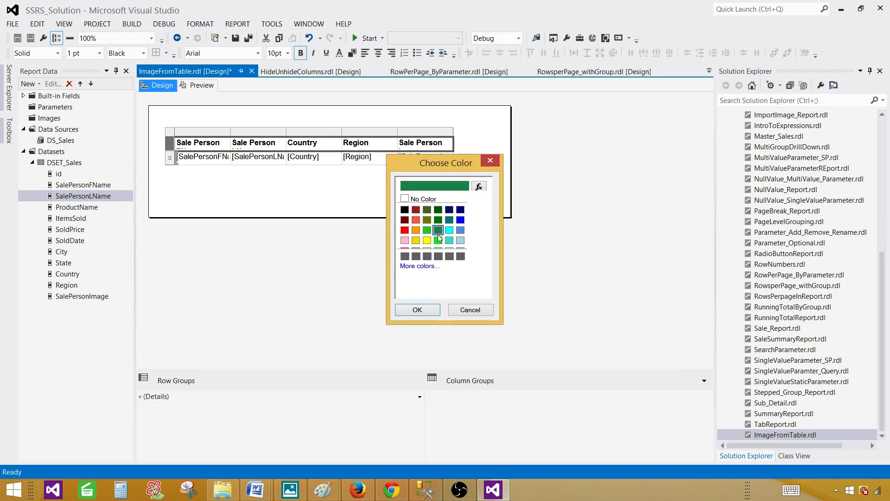
click(417, 309)
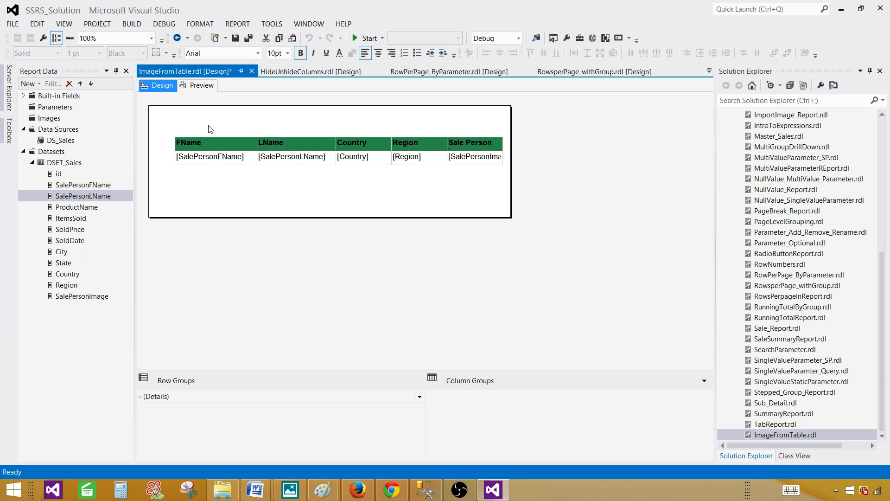
Step: Insert a 'Sale Report' text box above the table and give it a red background
right_click(210, 130)
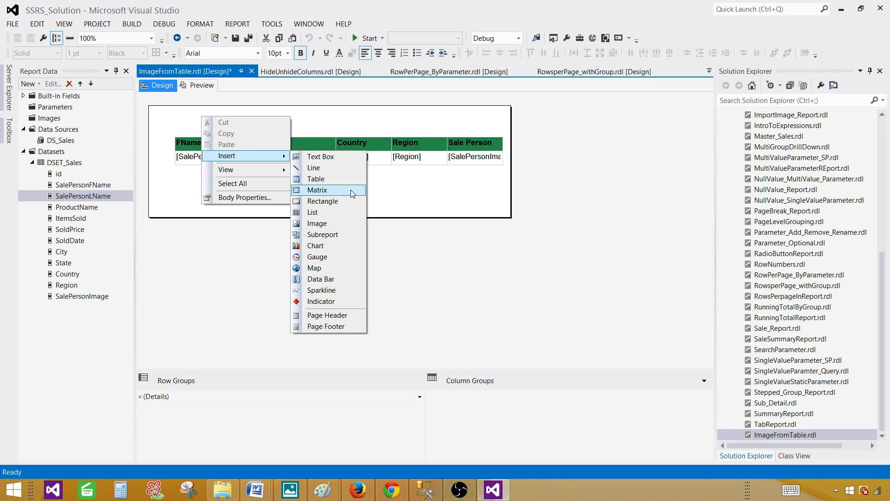
click(321, 156)
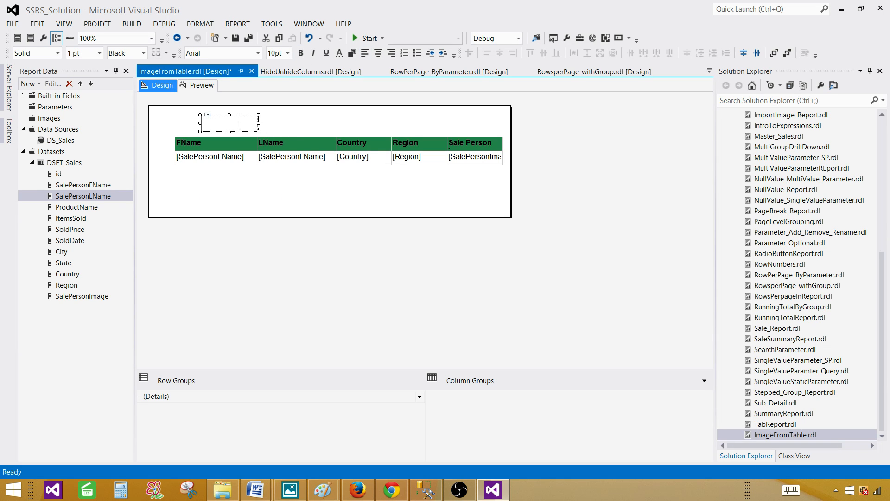
text(Sale)
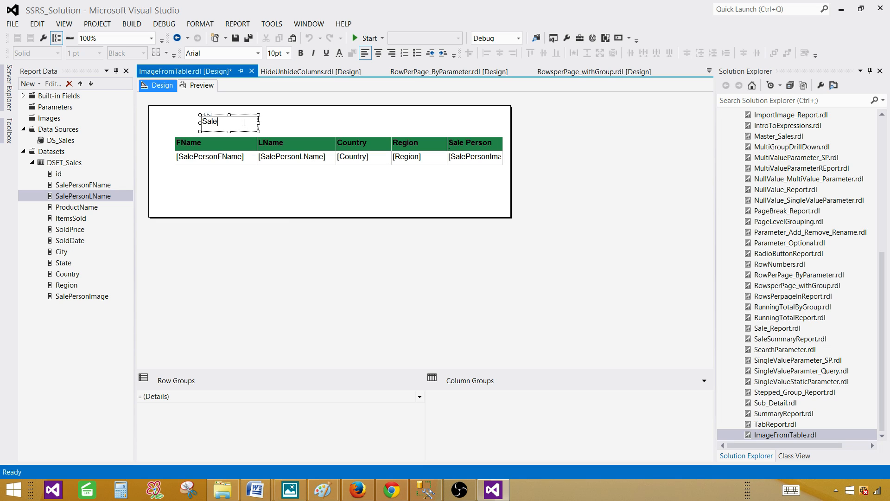
text(Report)
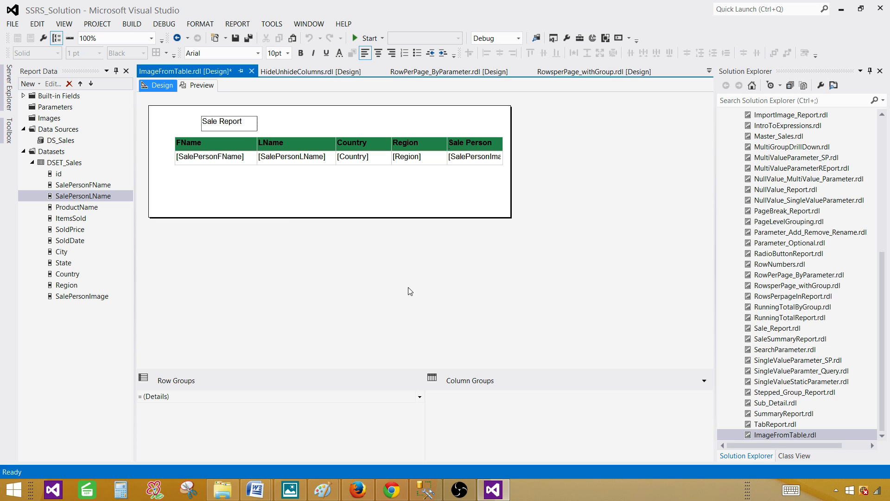
click(228, 122)
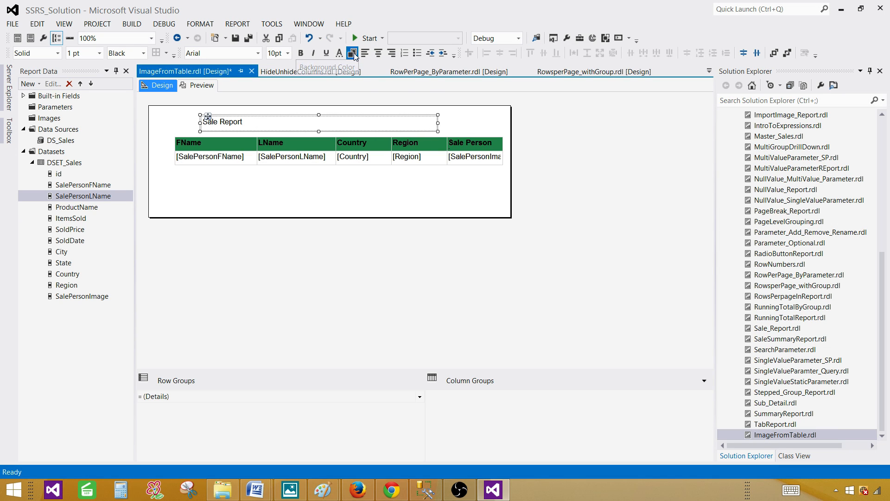
click(352, 53)
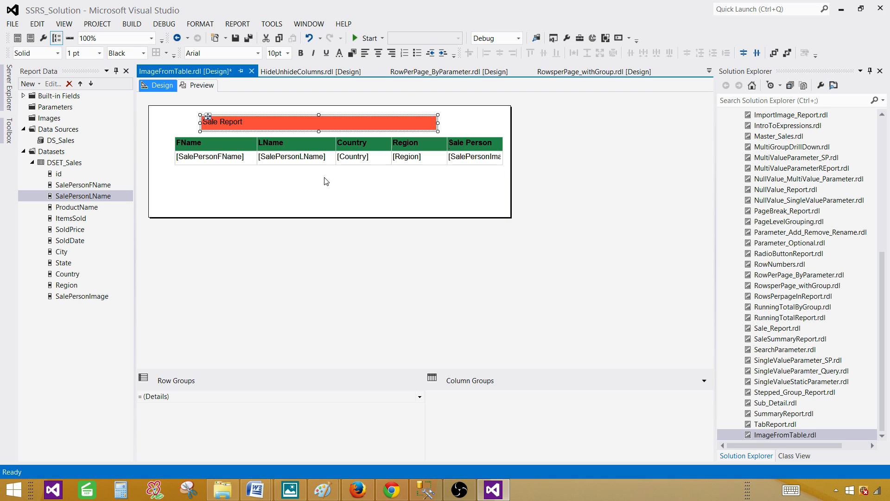
click(300, 53)
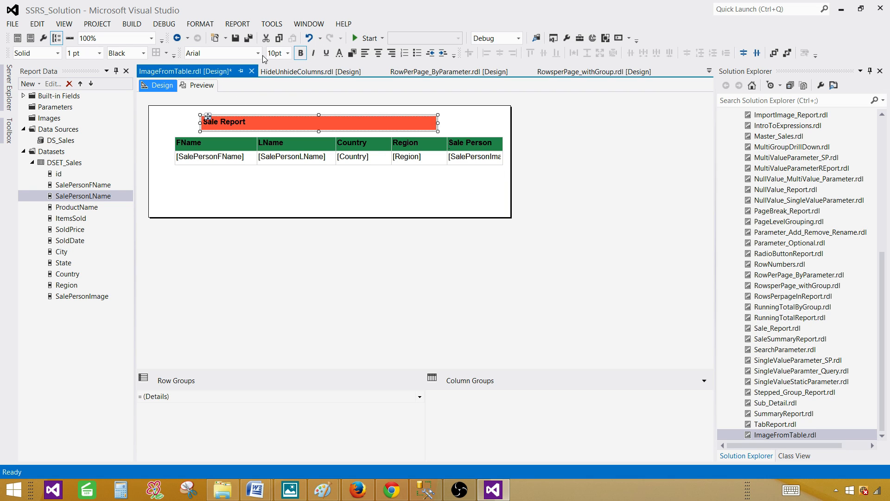
mouse_move(201, 116)
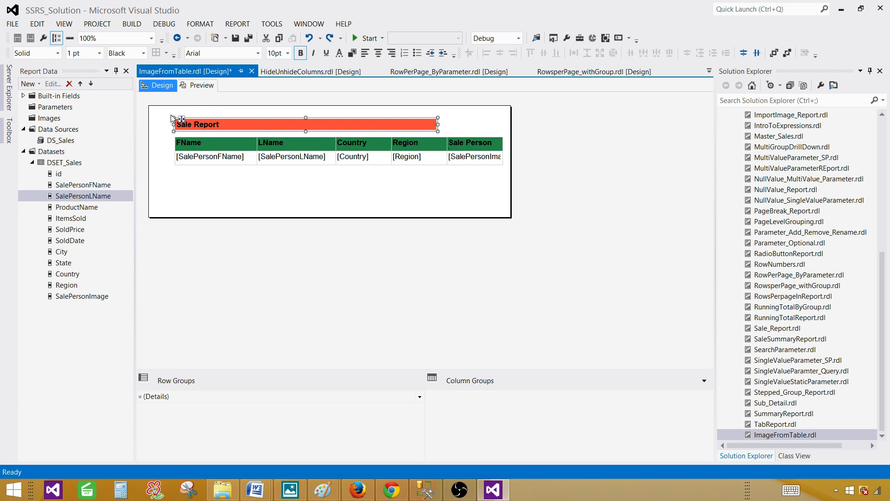
Step: Preview the report, noting #Error in the image column, then return to Design
click(201, 86)
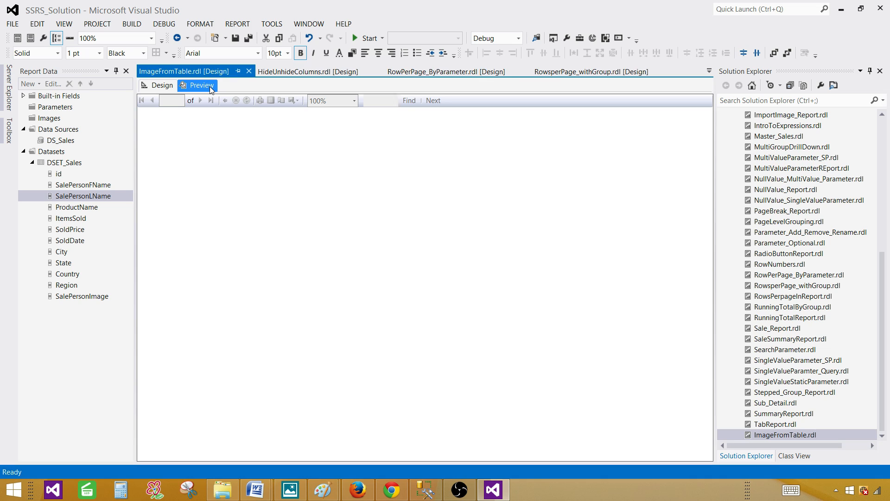
click(201, 84)
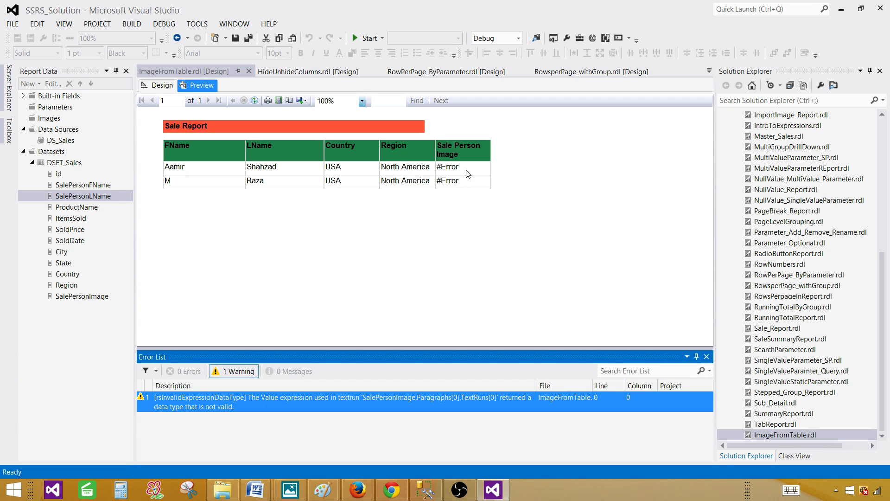
mouse_move(448, 168)
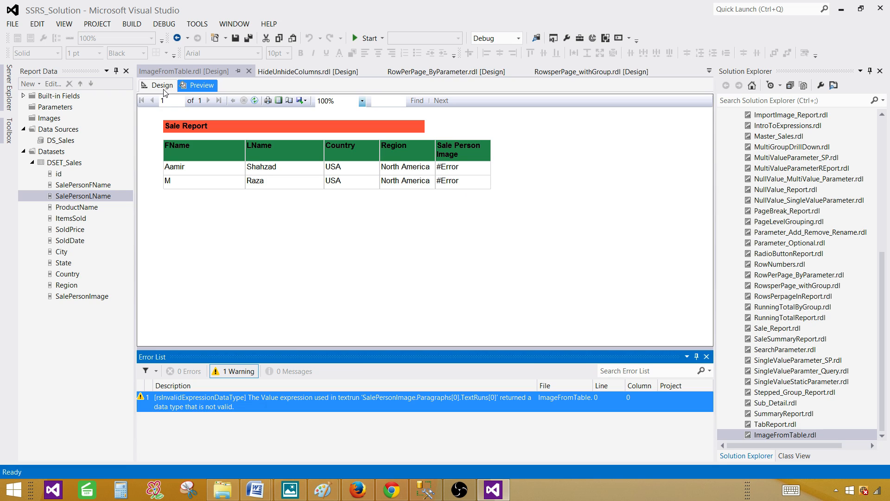
click(162, 86)
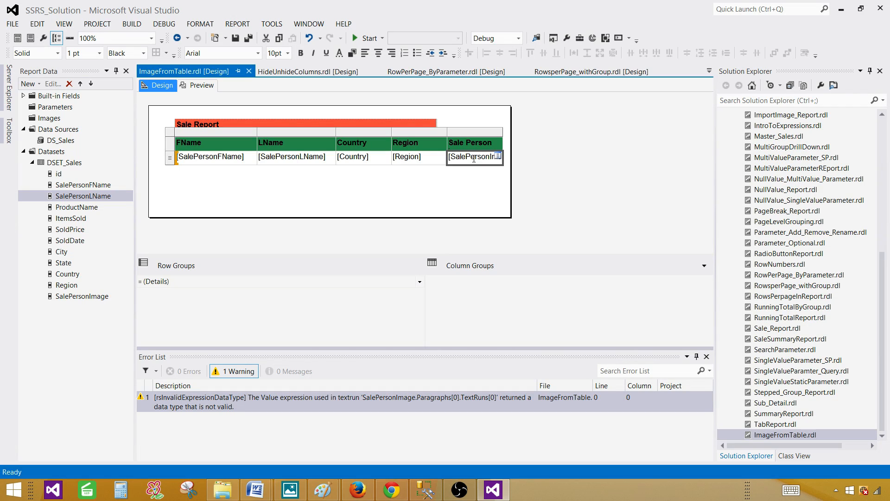
Step: Clear the image field from the Sale Person cell and insert an image there
key(Delete)
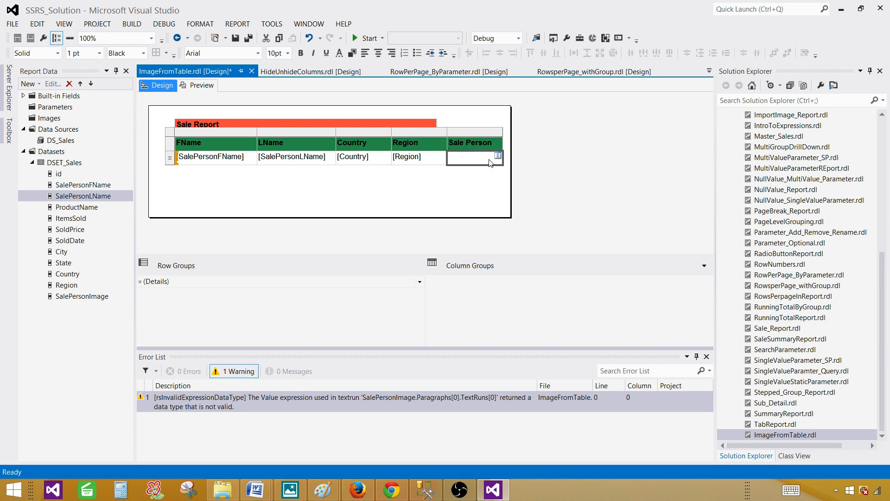
right_click(474, 156)
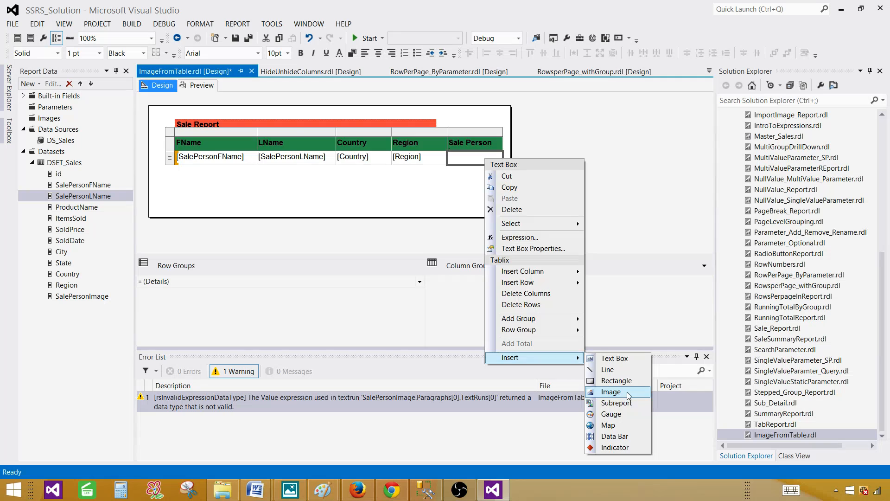
click(612, 391)
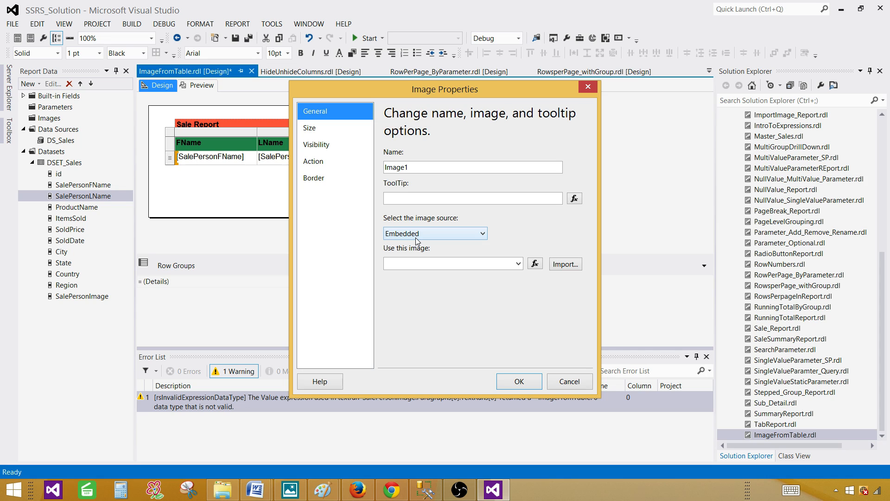
Step: Set the image source to Database field SalePersonImage with MIME type image/png
click(435, 233)
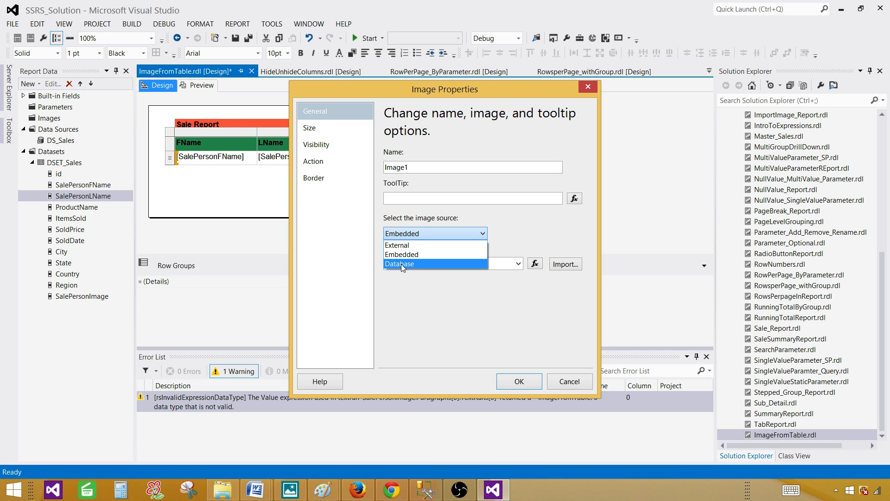
click(400, 263)
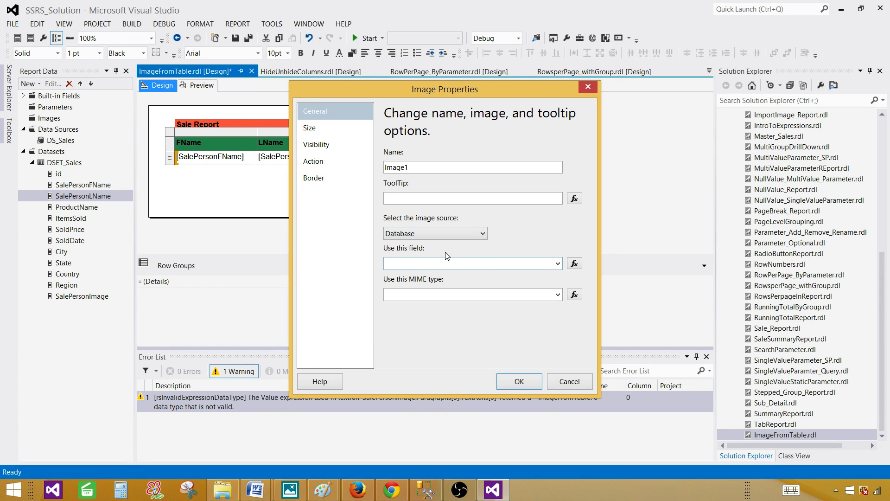
click(557, 263)
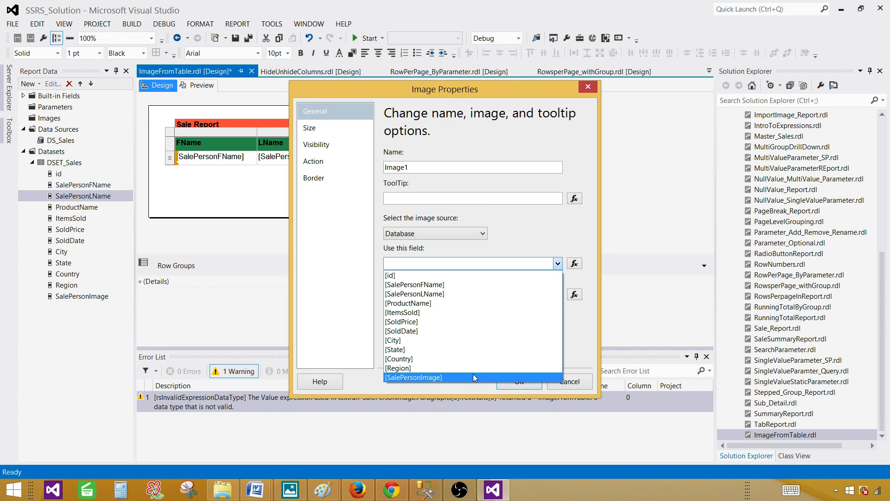
click(414, 378)
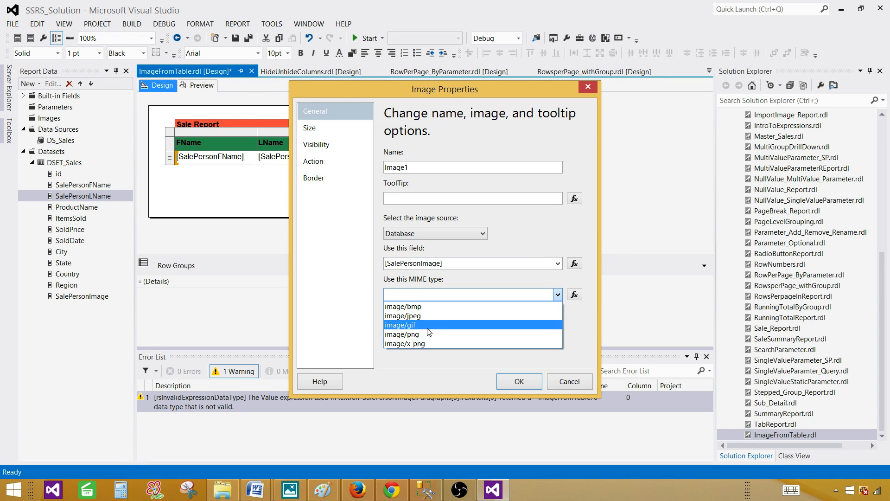
mouse_move(427, 333)
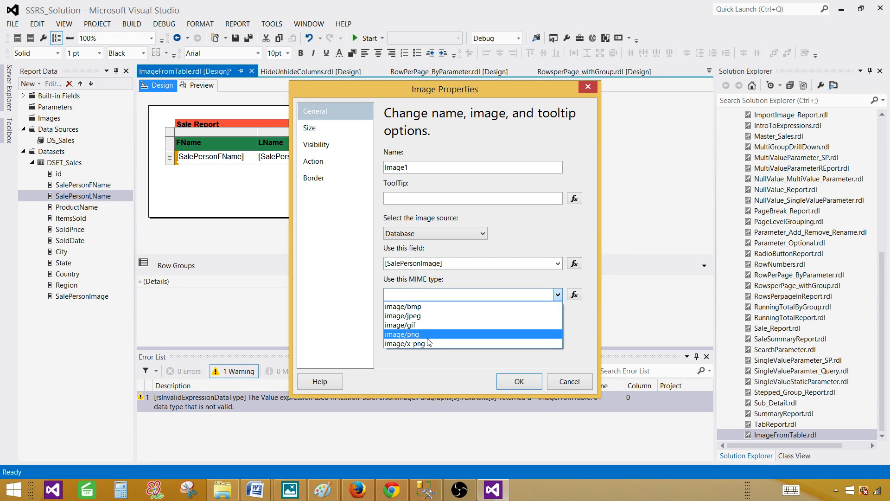
mouse_move(429, 313)
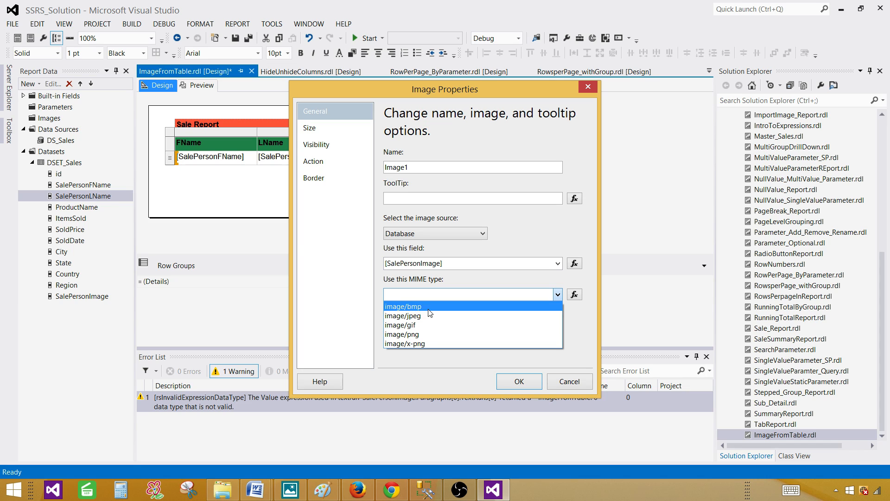
mouse_move(403, 325)
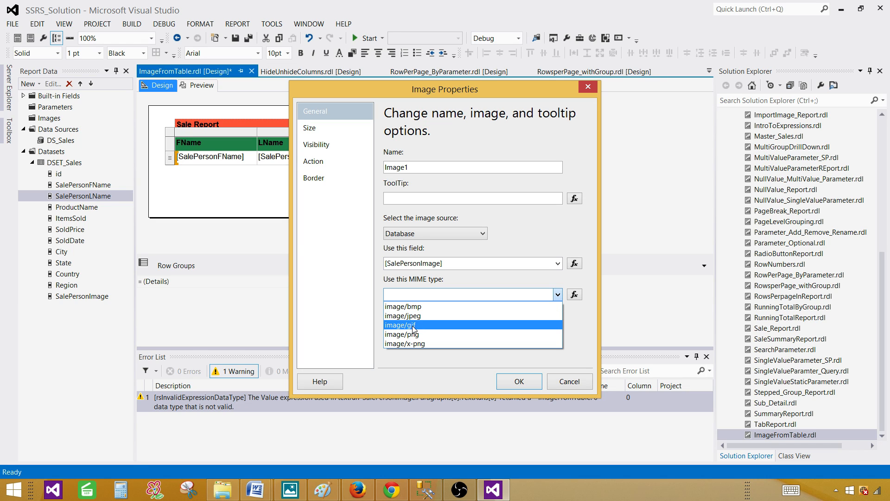
mouse_move(403, 334)
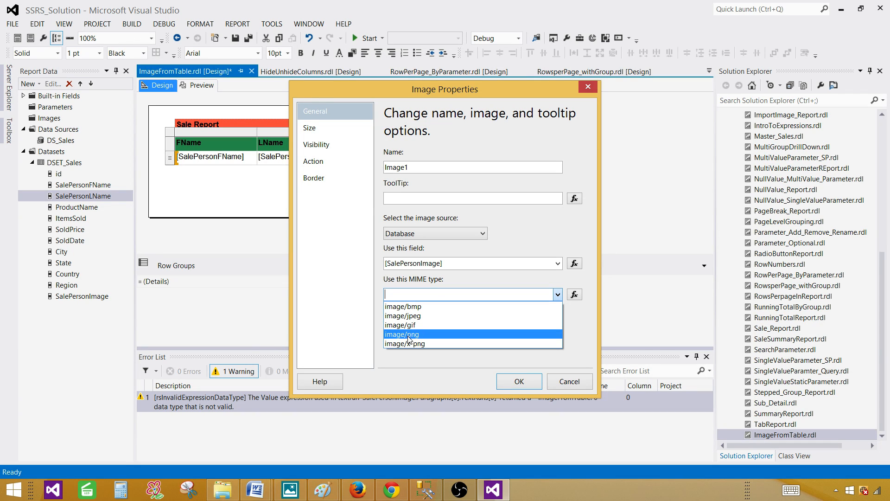
click(402, 334)
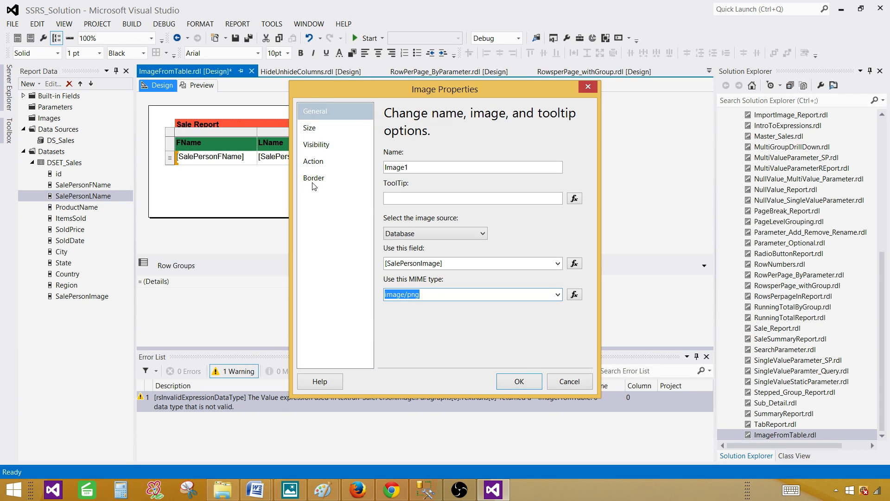
click(311, 127)
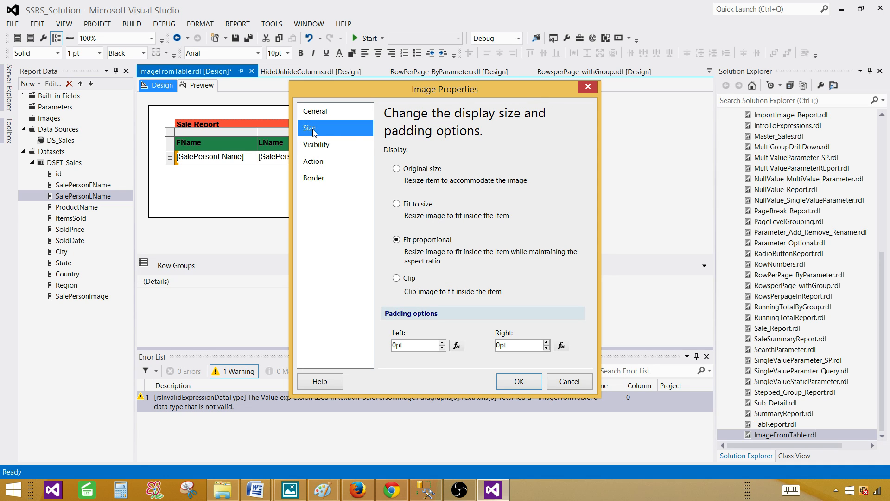
click(316, 111)
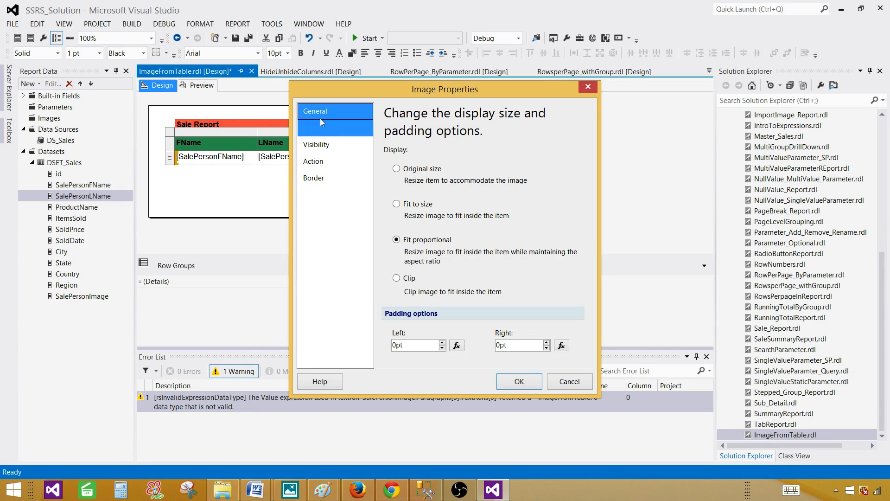
click(310, 128)
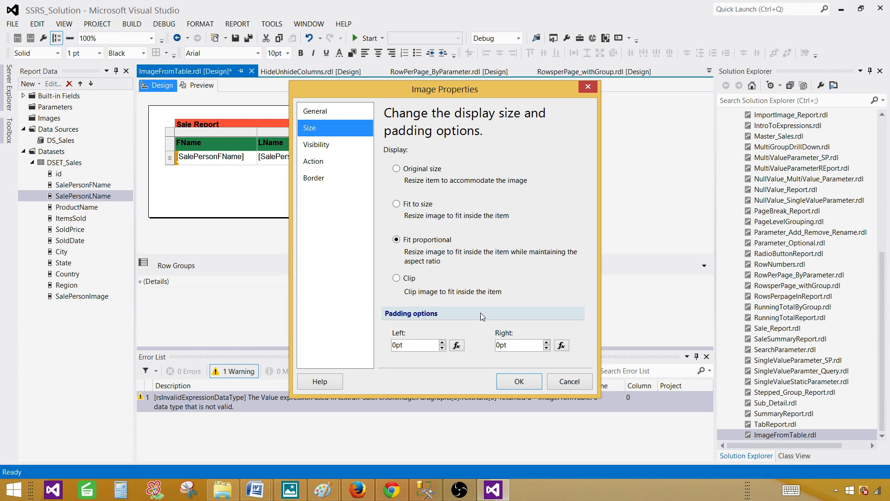
click(517, 381)
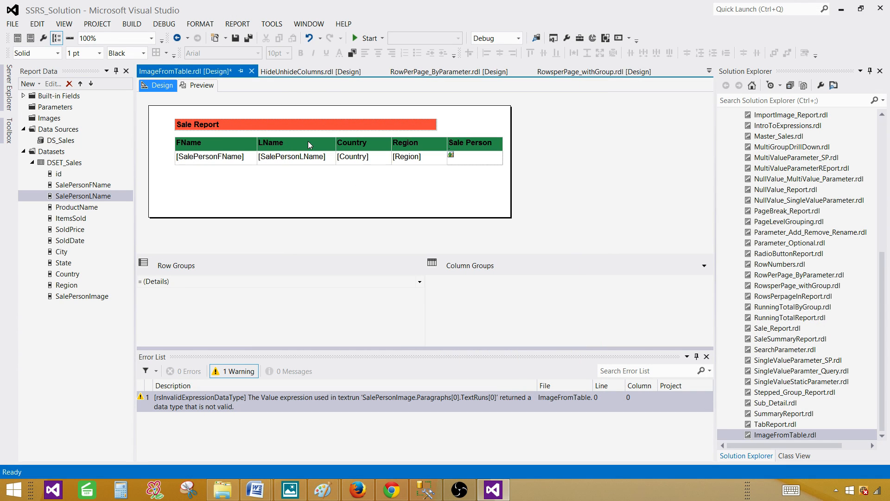
Step: Preview, heighten the details row in Design, and preview the larger photos again
click(201, 85)
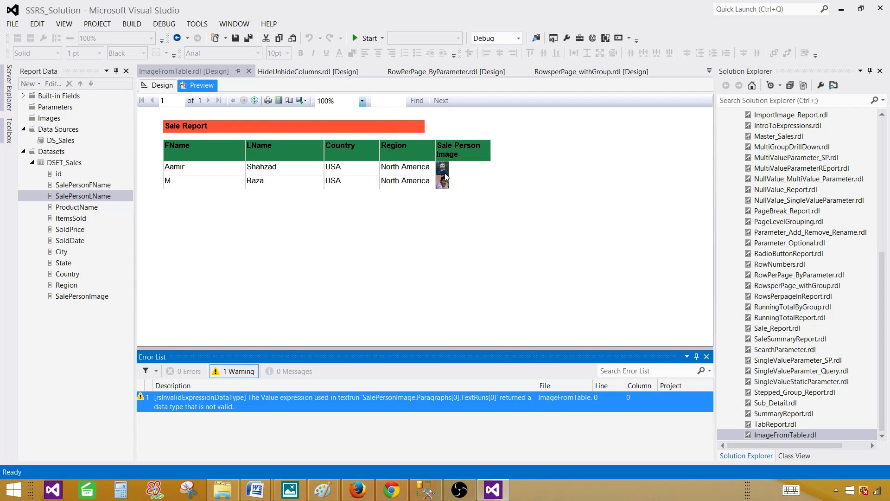
mouse_move(434, 172)
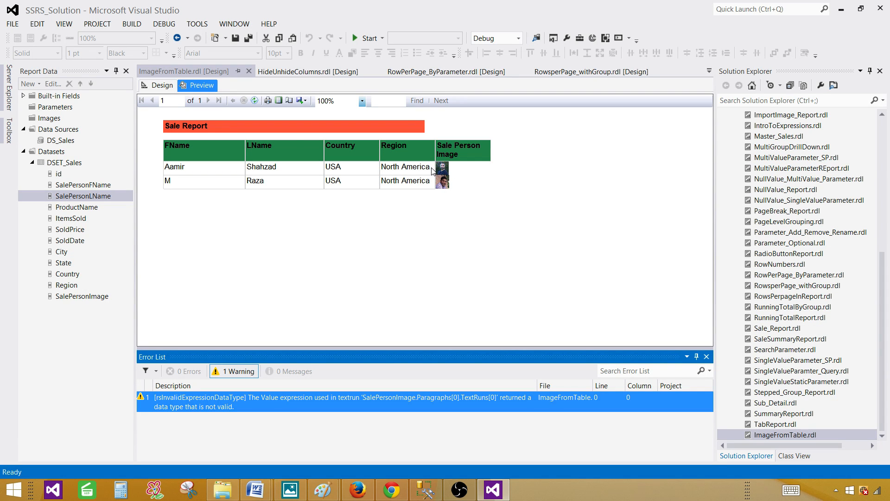
mouse_move(324, 184)
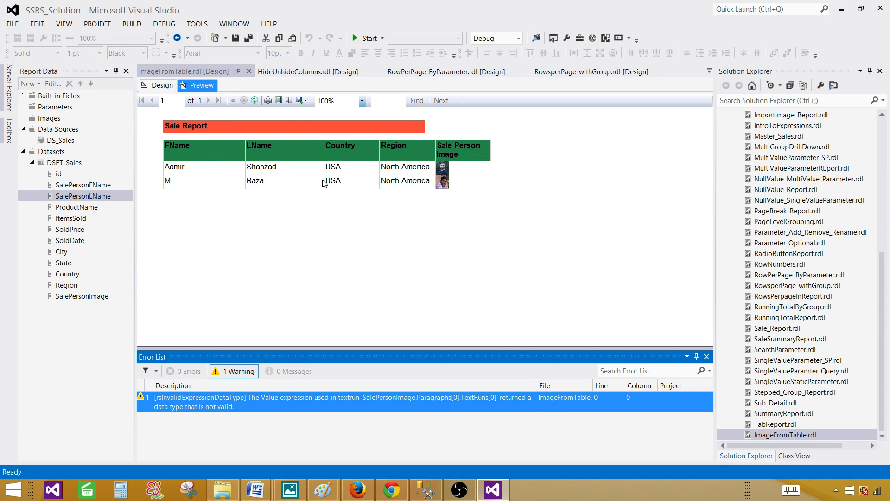
click(161, 85)
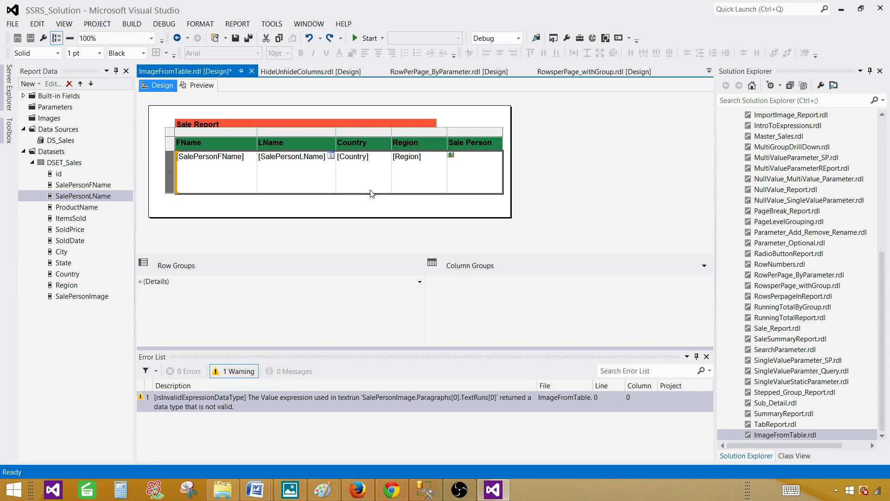
mouse_move(287, 171)
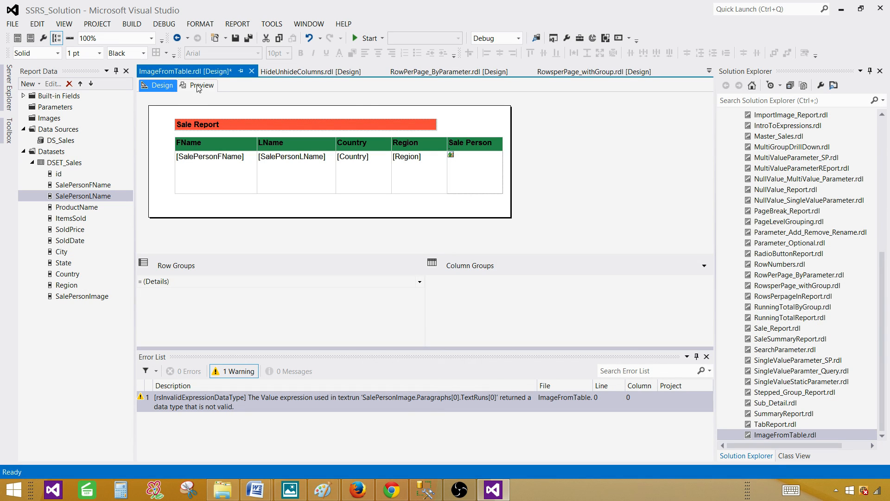
click(201, 85)
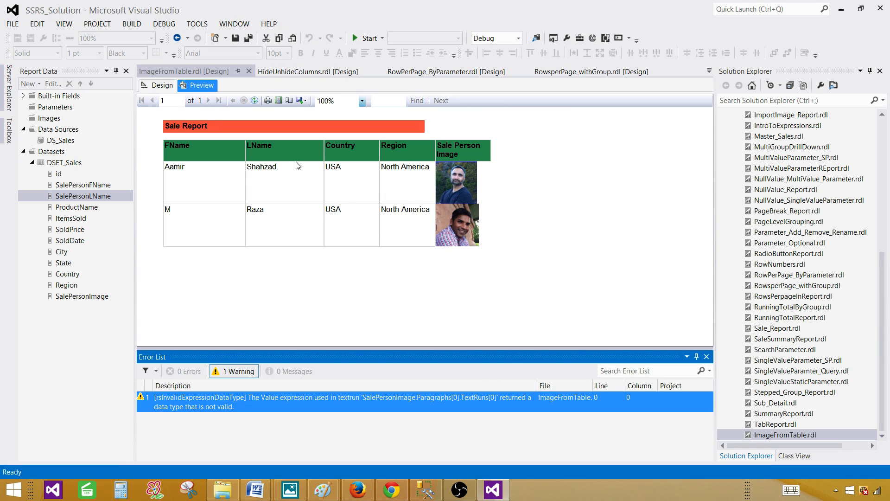
mouse_move(445, 174)
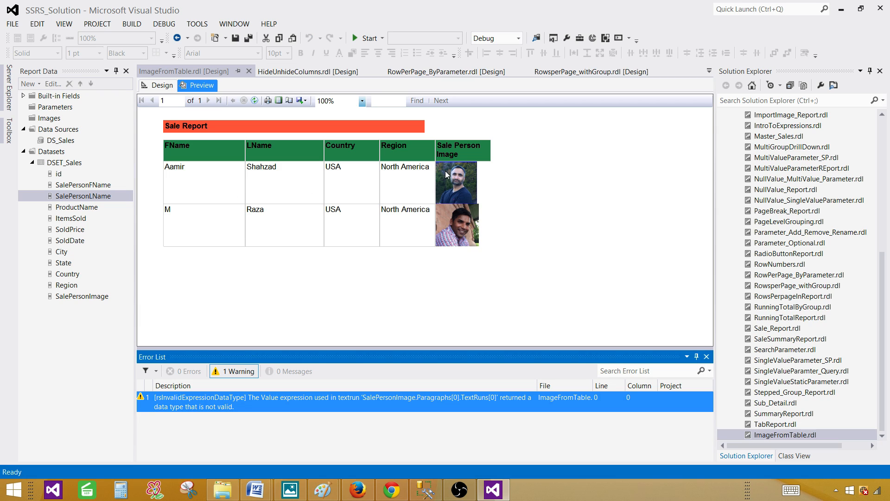
mouse_move(453, 178)
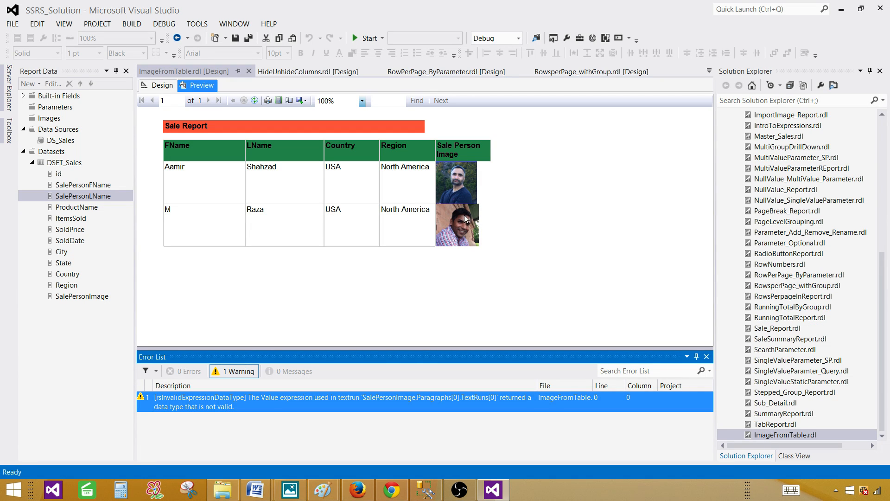
mouse_move(481, 164)
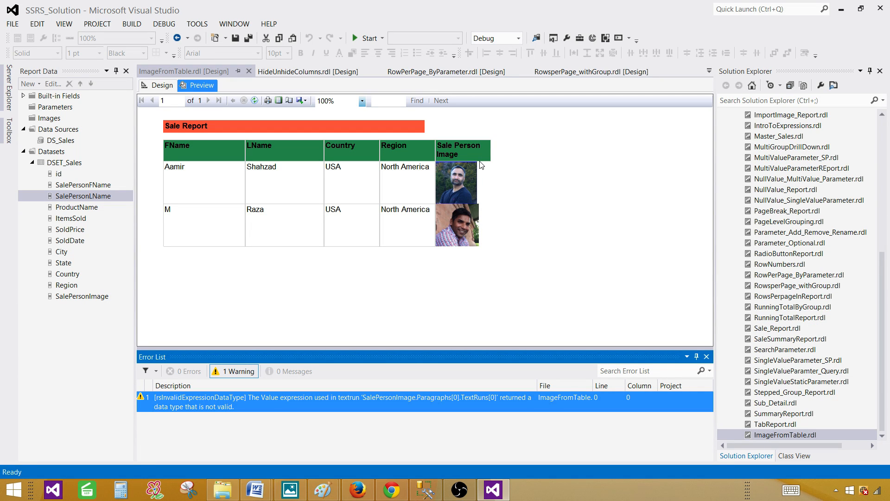
mouse_move(493, 203)
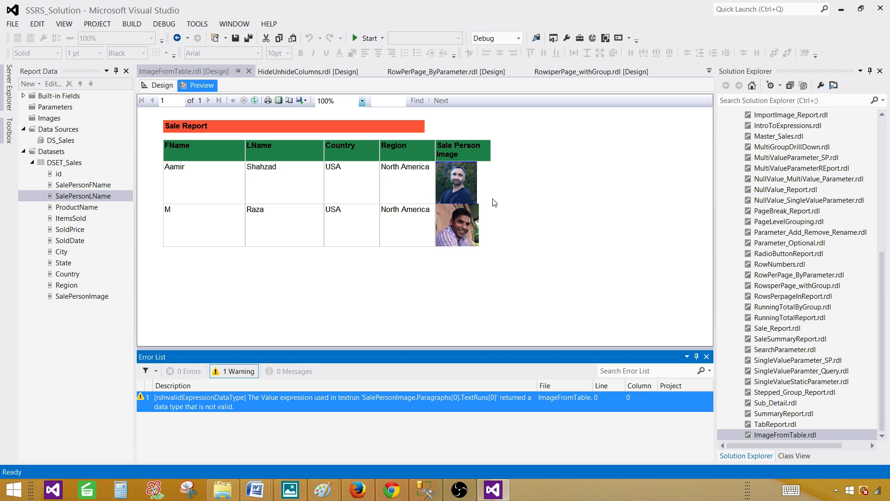
mouse_move(492, 170)
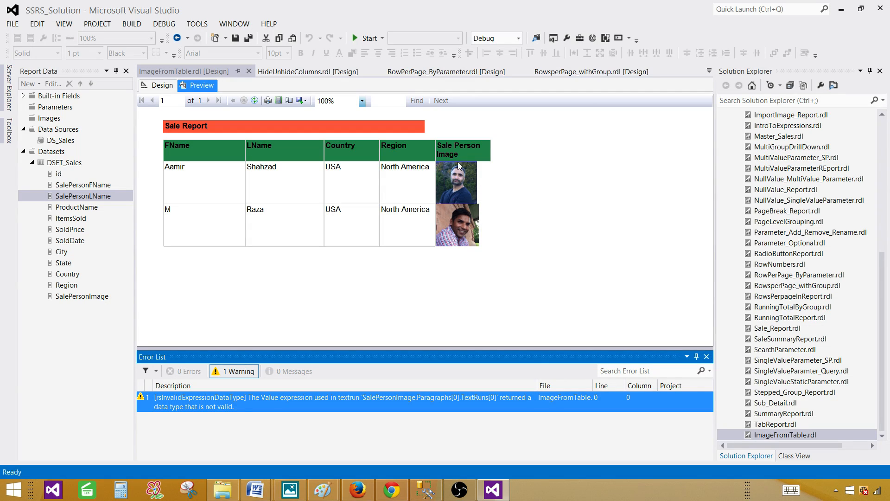
mouse_move(453, 204)
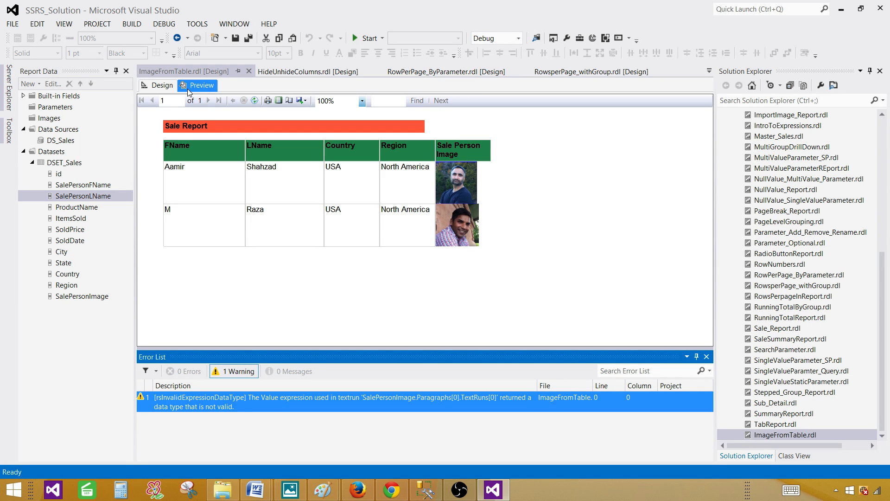
Step: Set the salesperson image sizing to Fit to size and preview the report
click(162, 85)
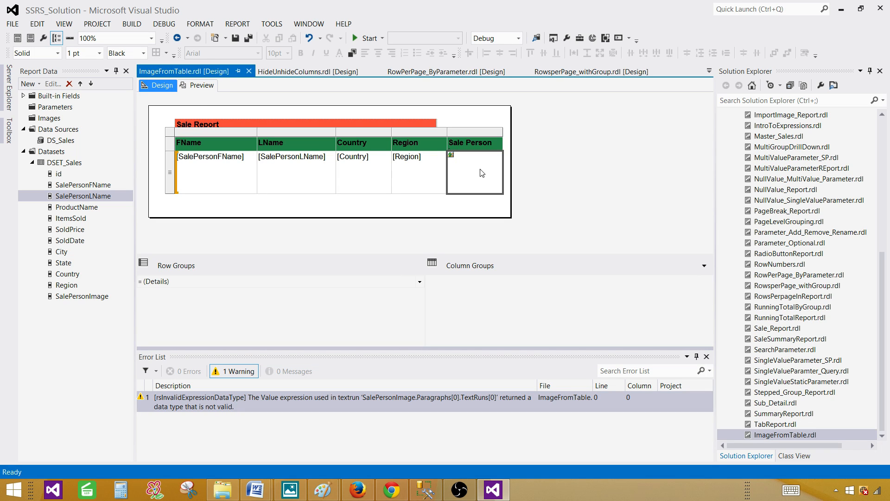
double_click(475, 172)
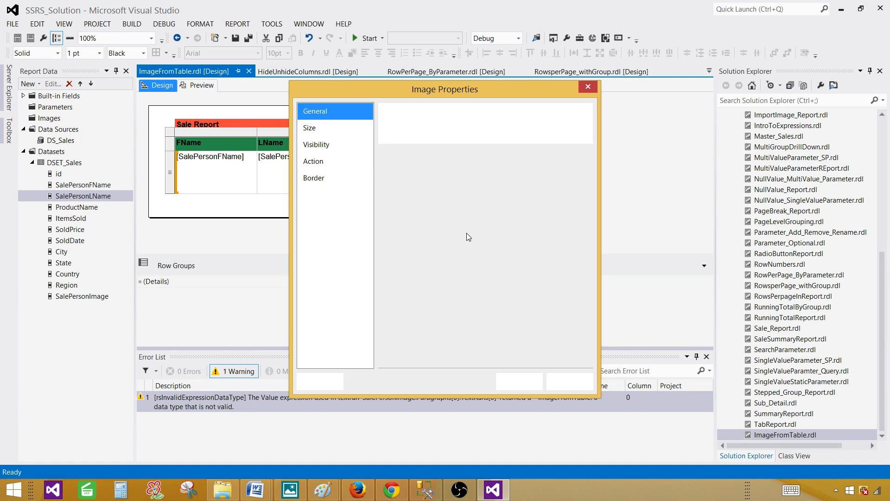
click(311, 128)
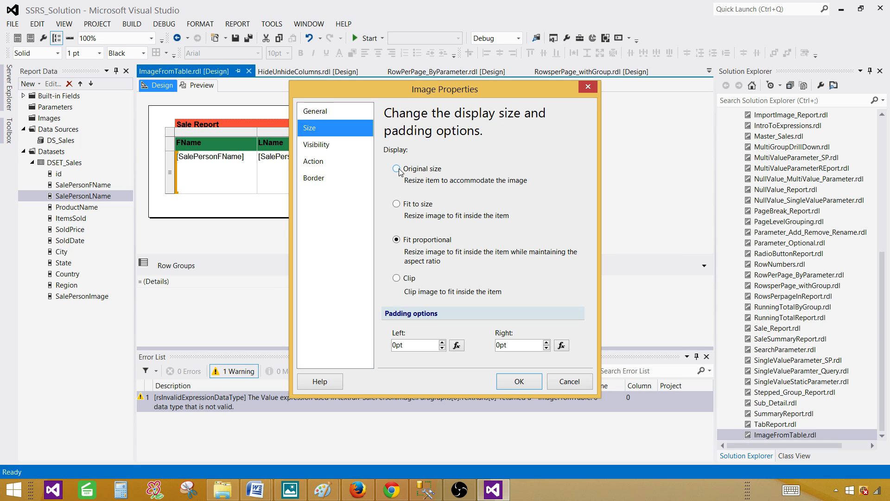
click(397, 204)
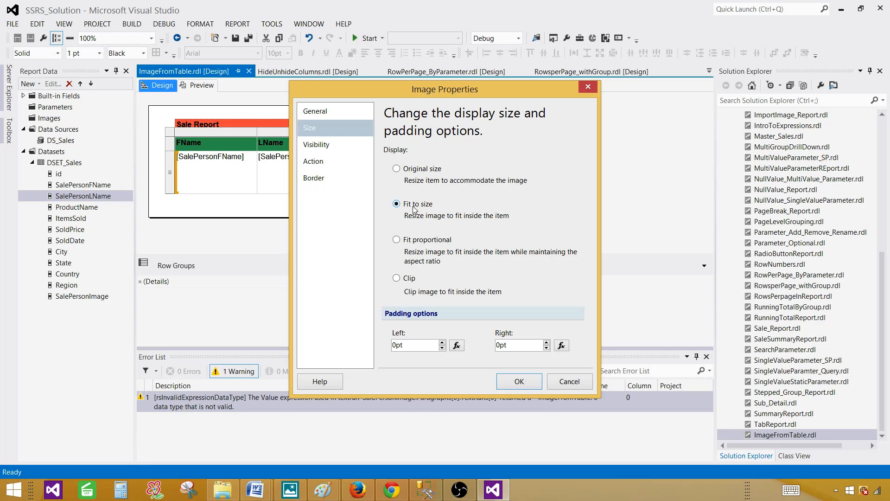
click(518, 381)
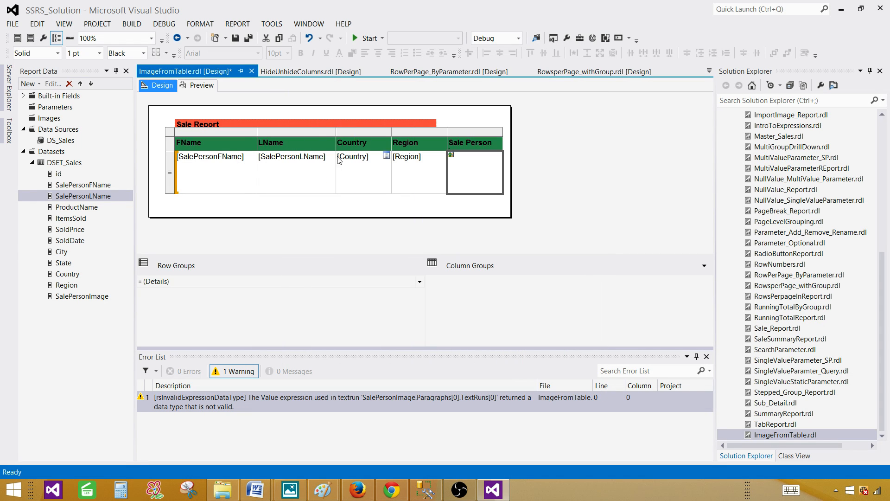
click(201, 86)
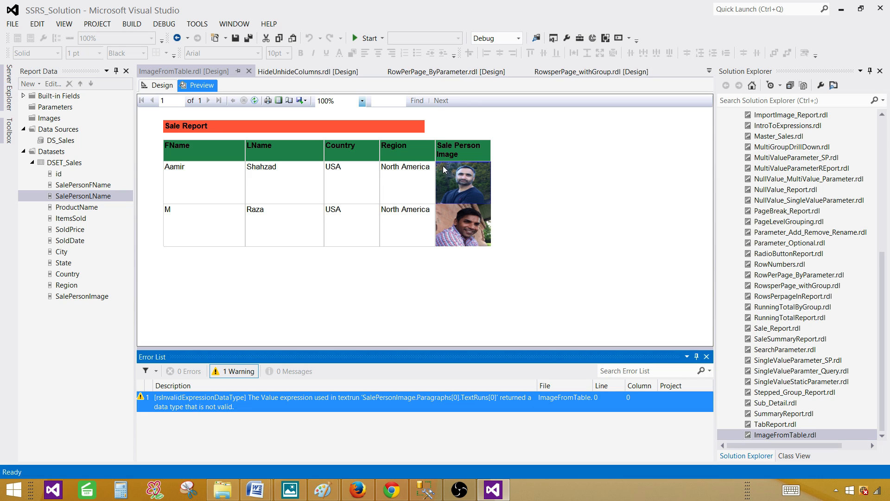
mouse_move(474, 171)
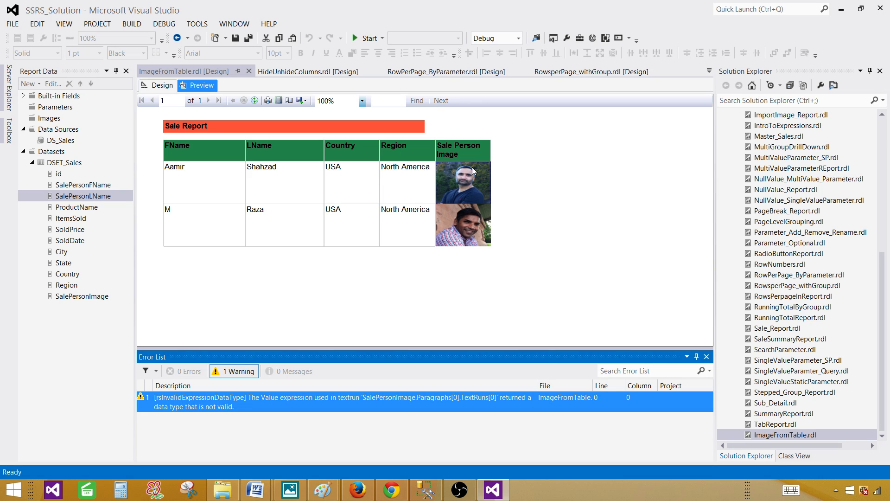
mouse_move(465, 184)
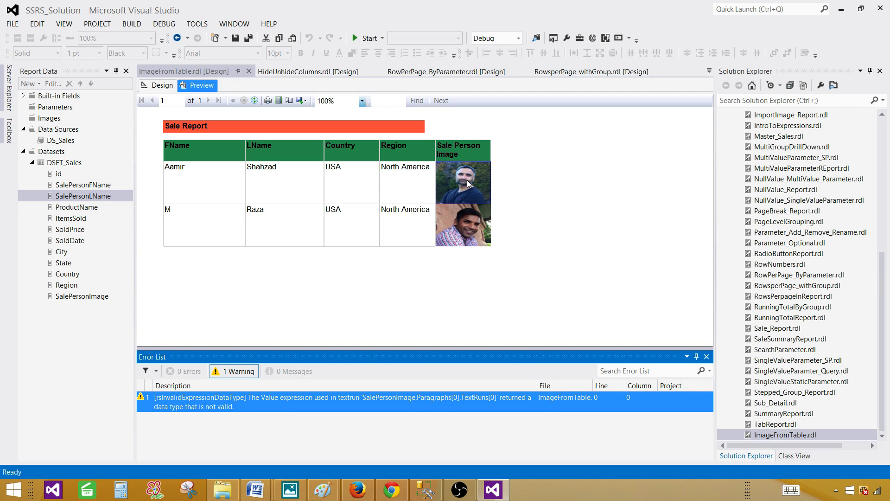
Step: Return to Design, confirm the new image size in Image Properties, and preview the enlarged photos
click(160, 85)
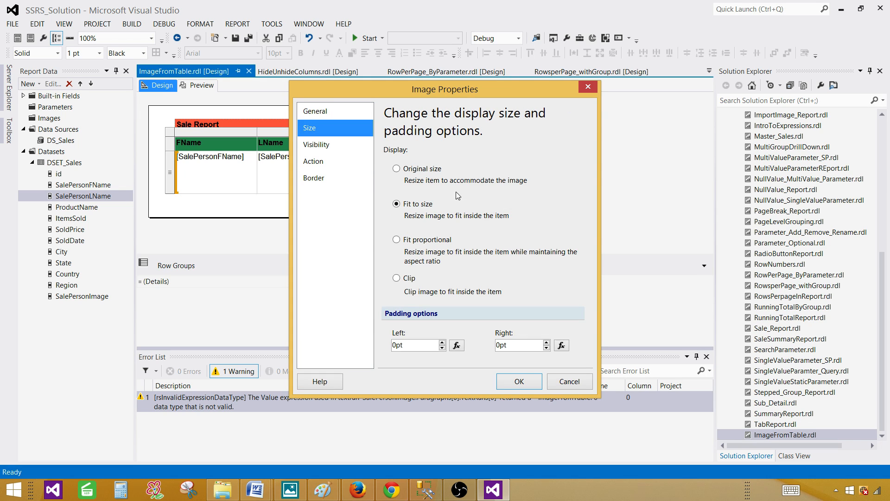
click(517, 381)
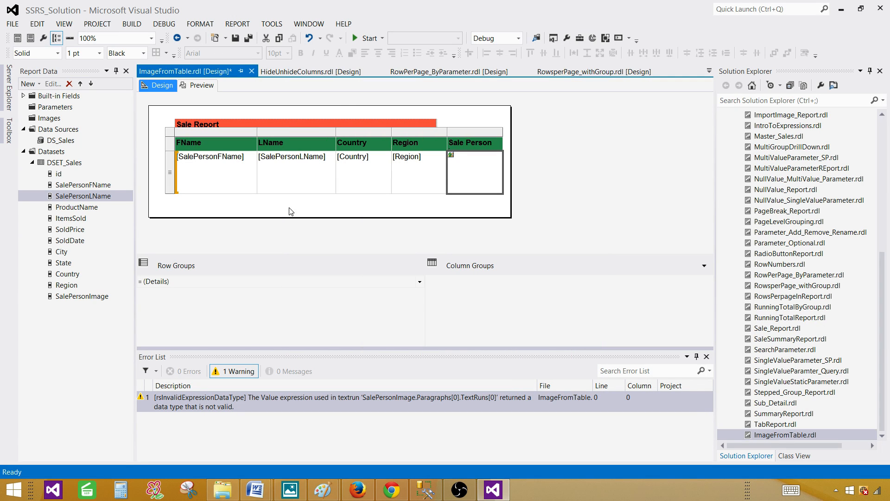
click(199, 85)
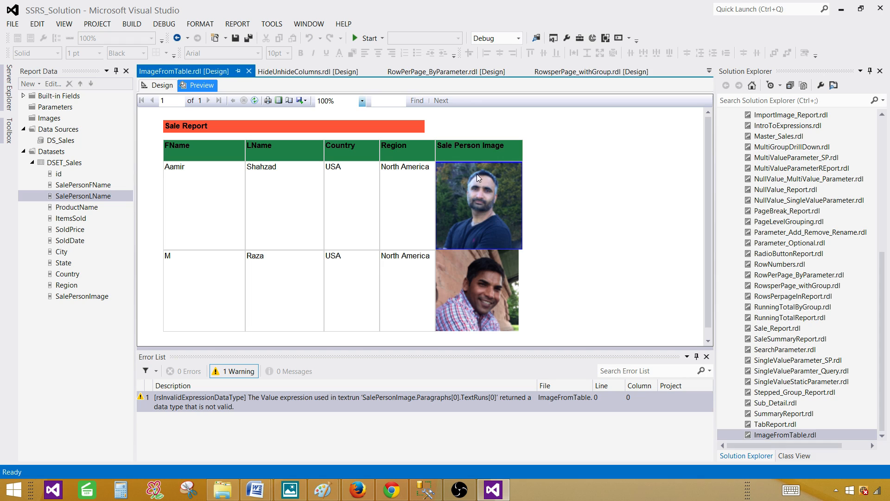
mouse_move(591, 220)
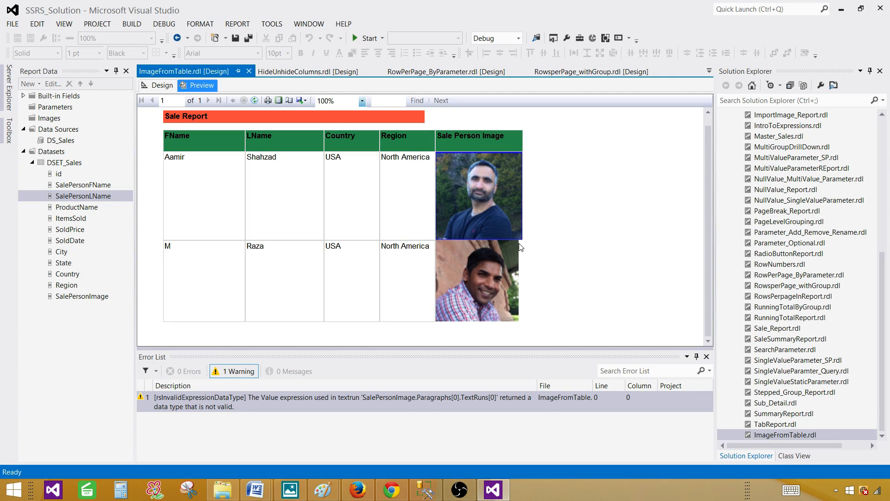
mouse_move(535, 297)
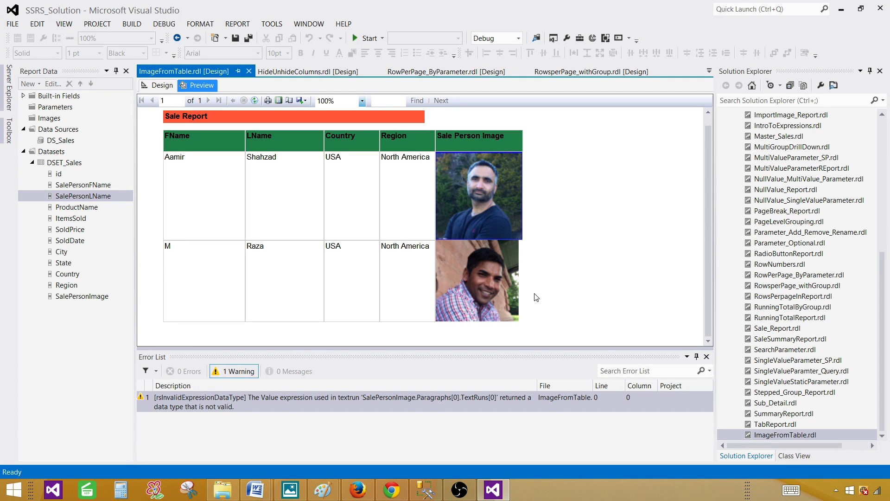
mouse_move(253, 151)
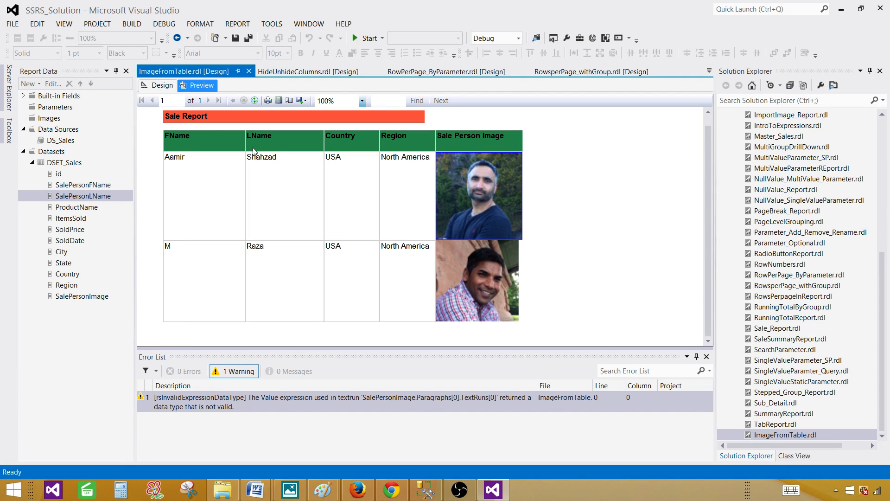
Step: Open the salesperson image's properties and set its size to Fit to size
right_click(474, 157)
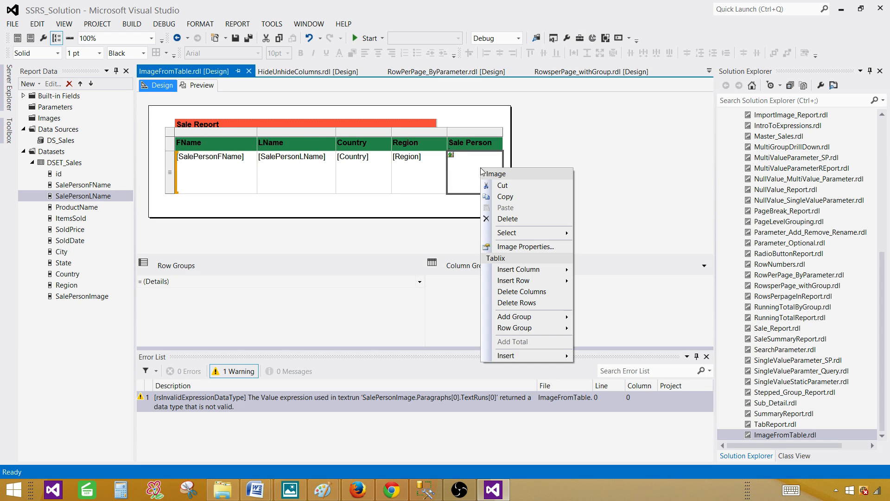
click(526, 246)
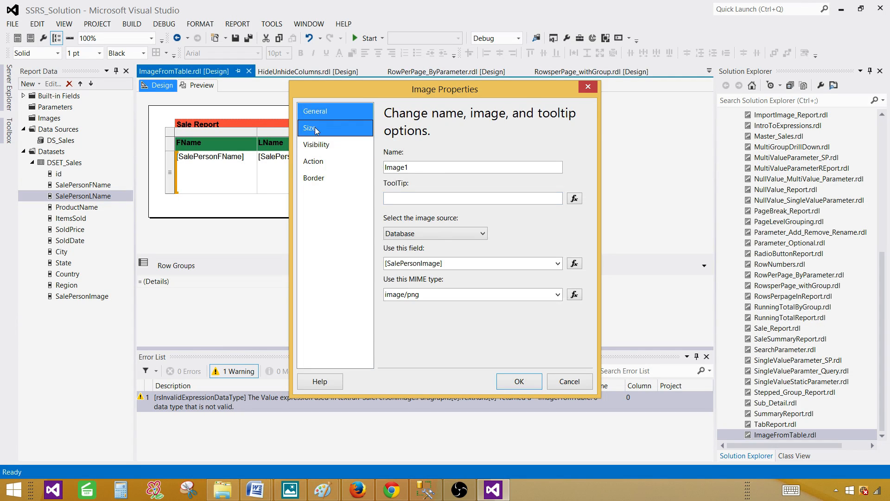
click(311, 128)
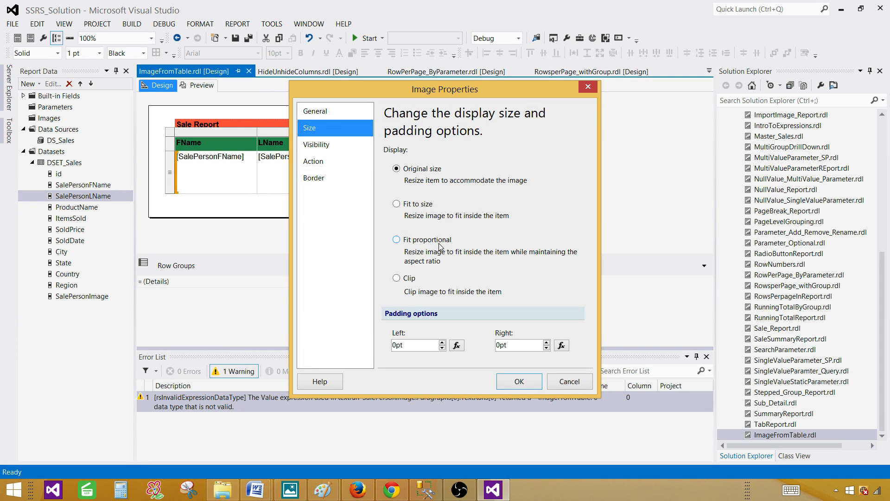
mouse_move(492, 286)
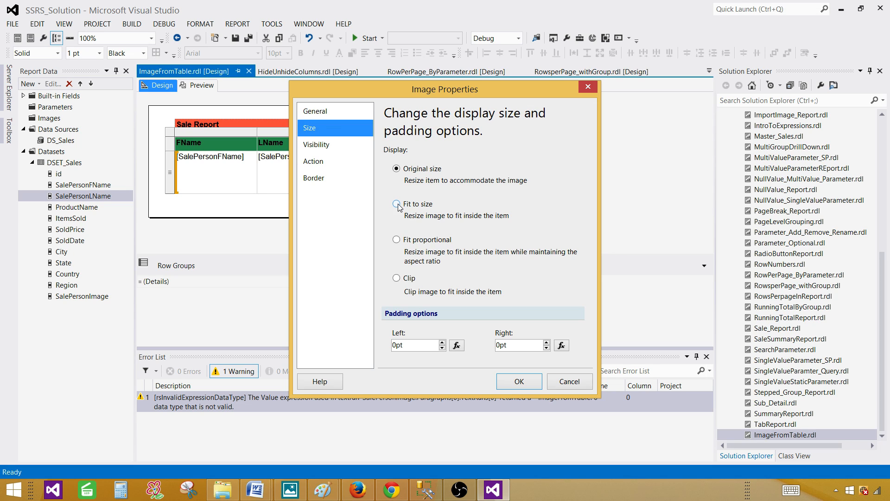
click(396, 204)
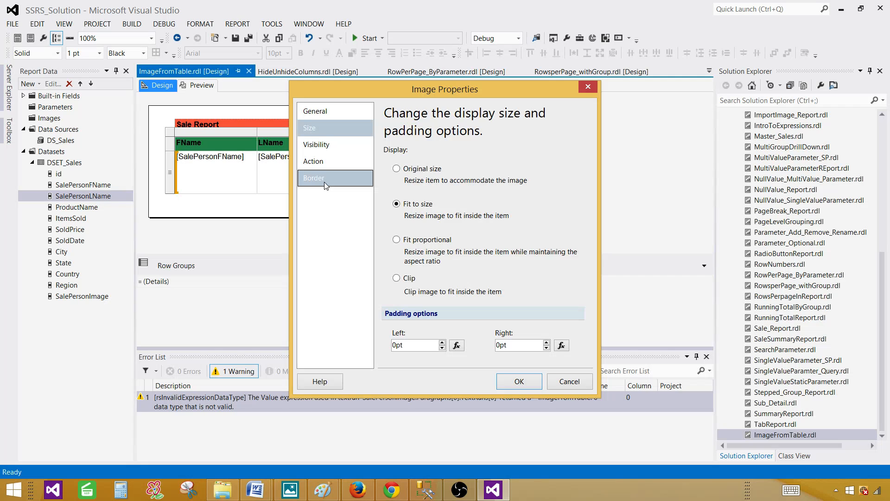
Step: Review the image's Border outline, Visibility and Action settings
click(313, 178)
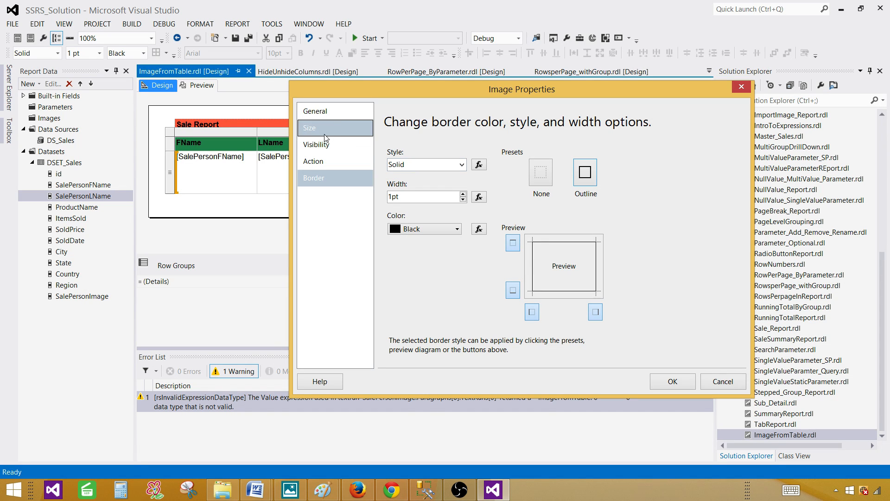
click(316, 145)
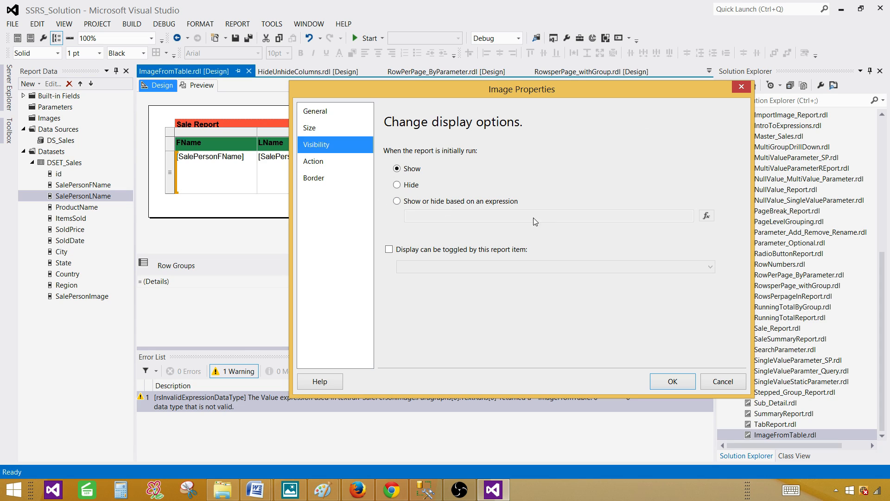
click(313, 161)
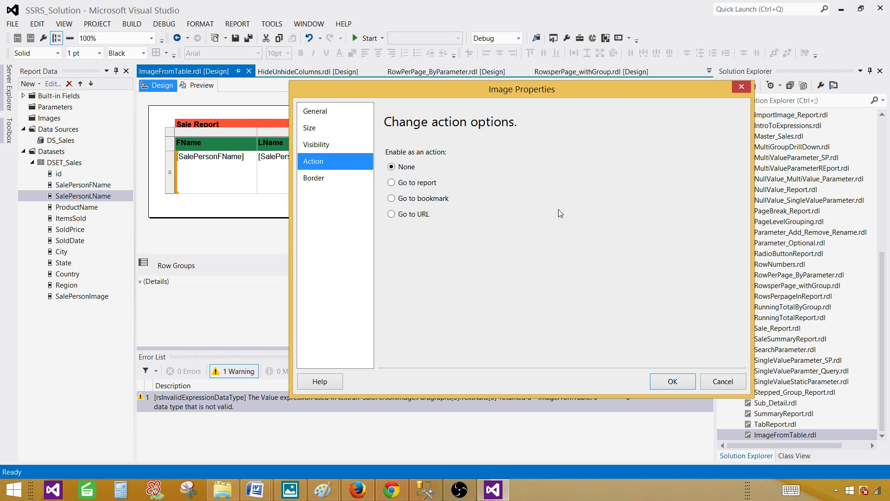
mouse_move(672, 382)
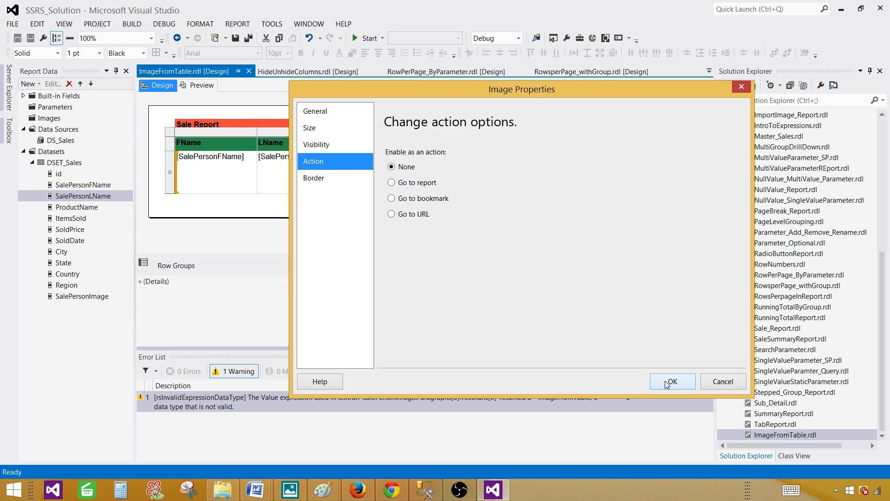
Step: Apply the fit-to-size and outline image settings and preview both outlined salesperson photos
click(672, 382)
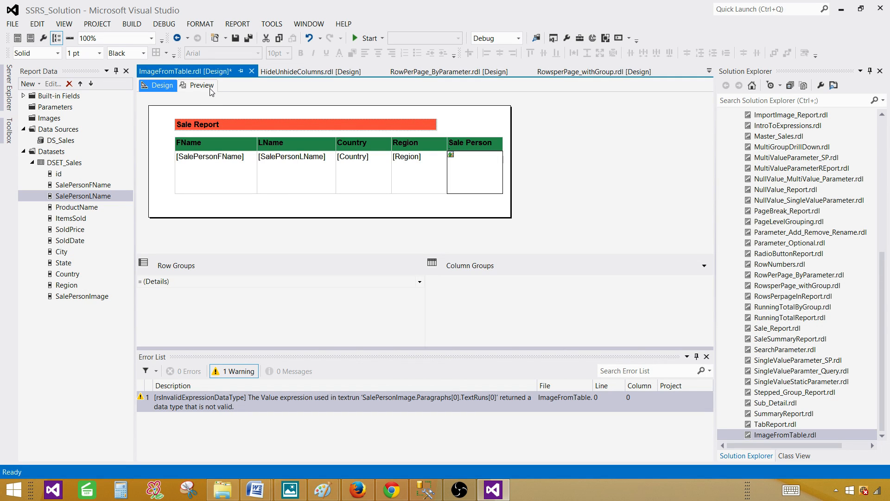
click(201, 85)
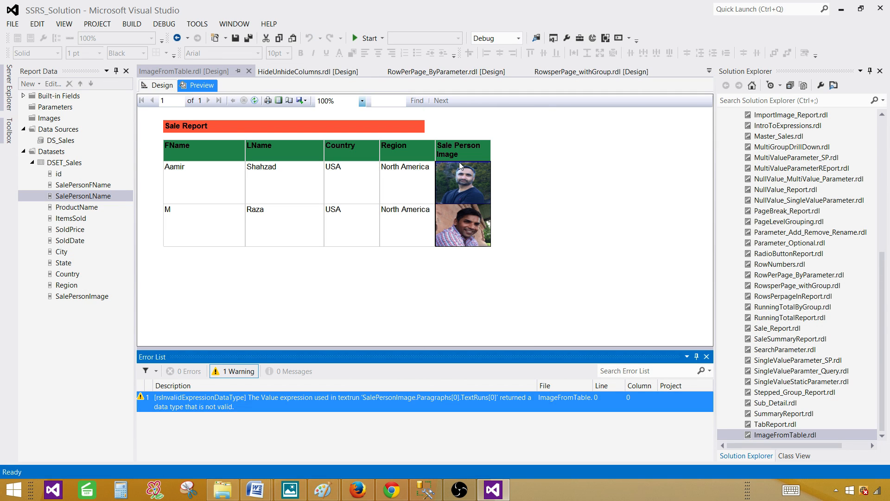
mouse_move(174, 179)
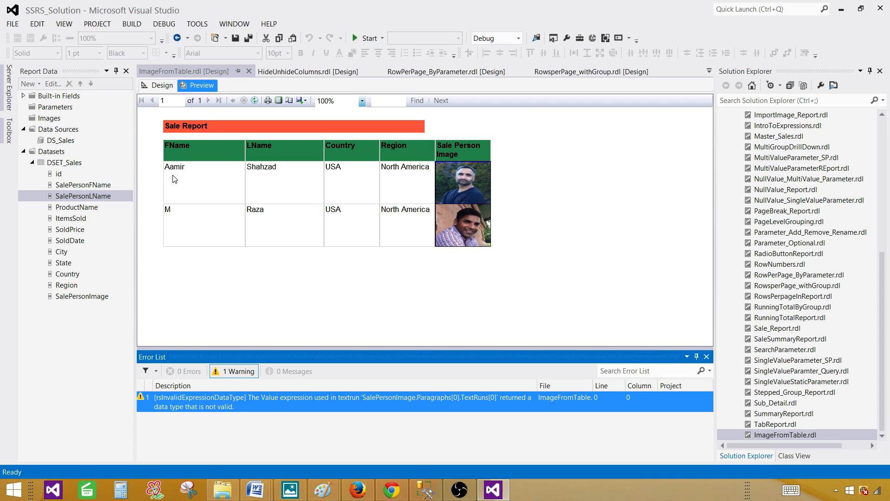
mouse_move(363, 212)
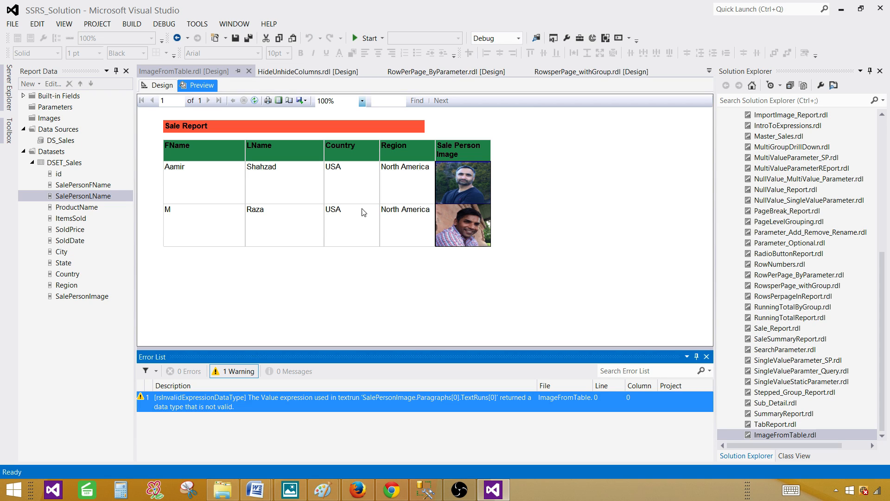
mouse_move(437, 346)
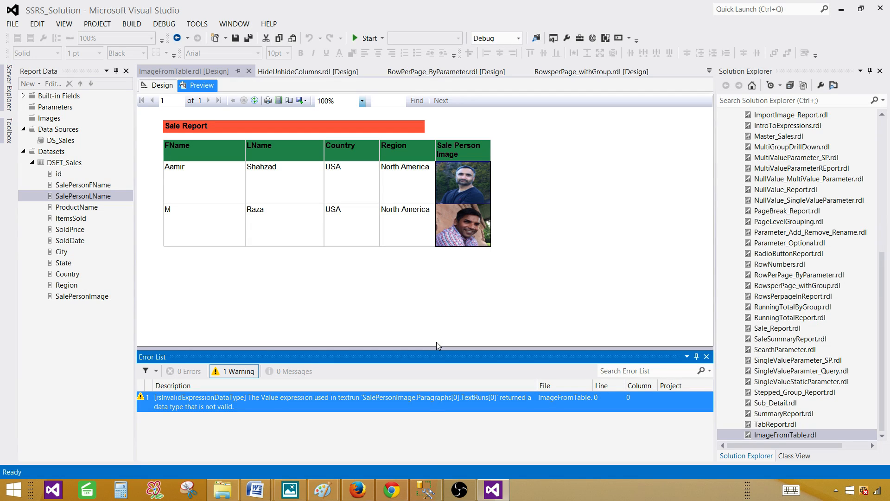